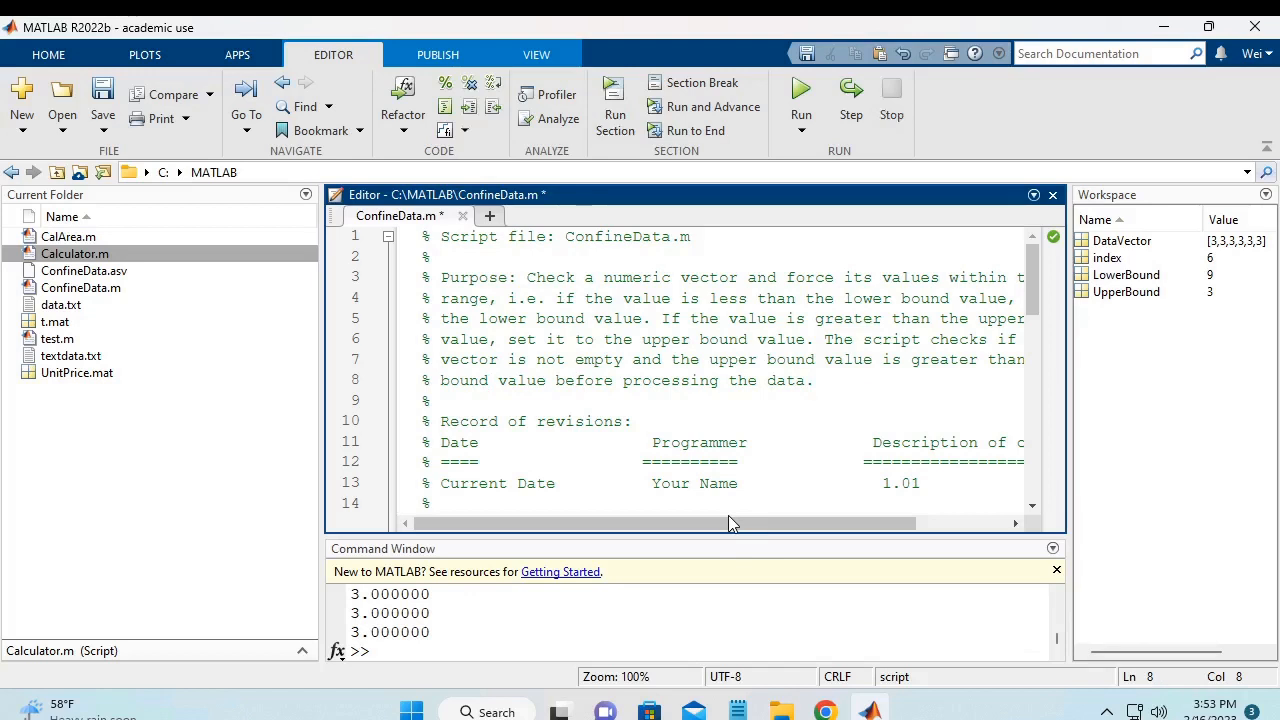
Review ConfineData.m and position the cursor above the FOR loop comment
click(490, 380)
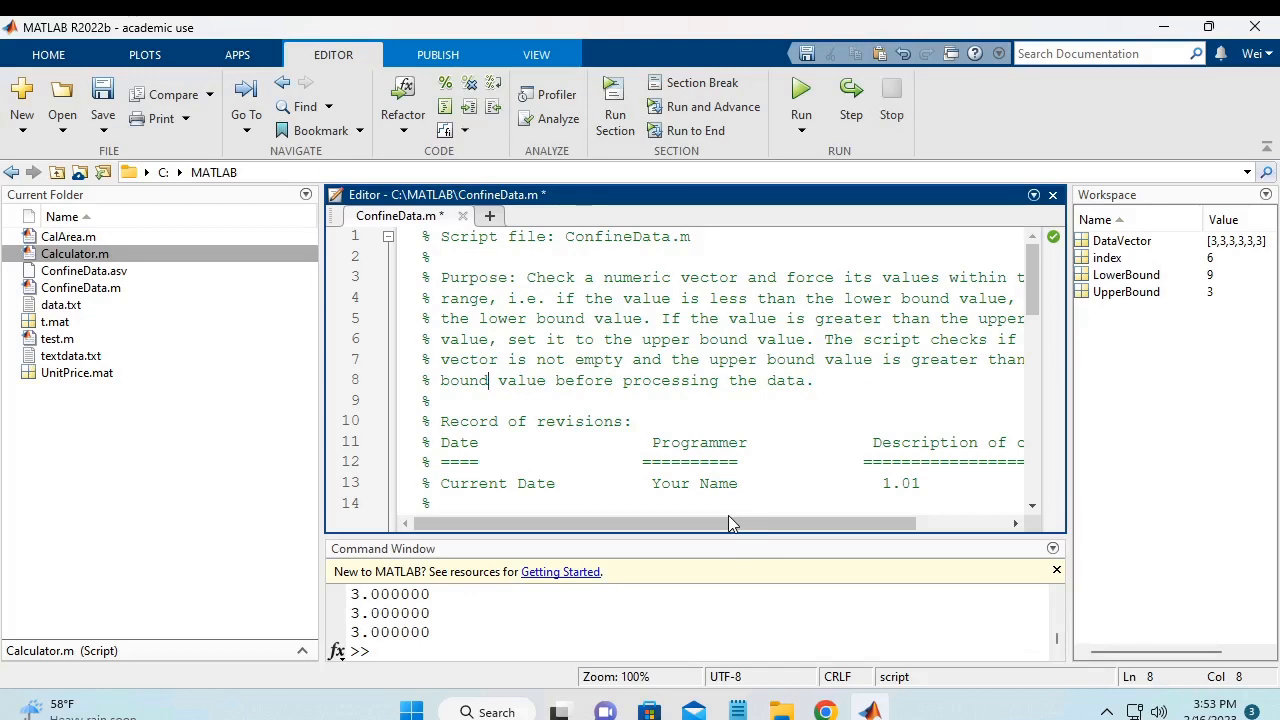
mouse_move(830, 352)
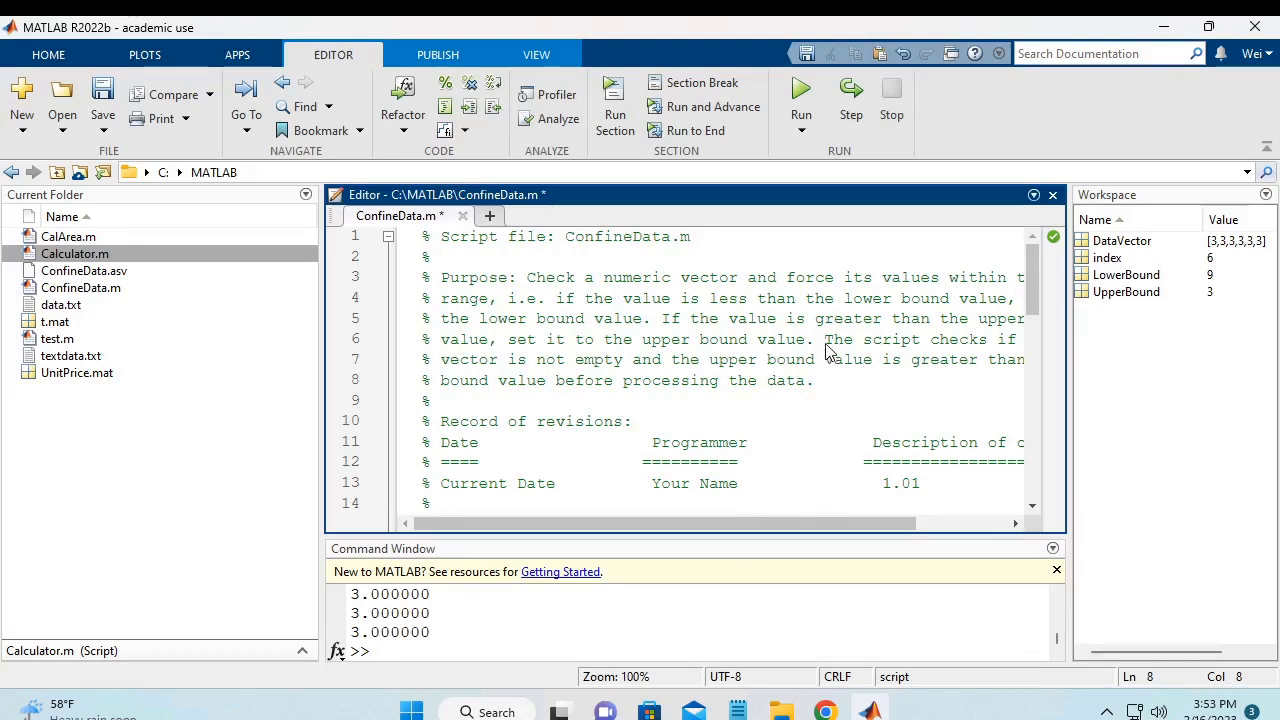
mouse_move(476, 290)
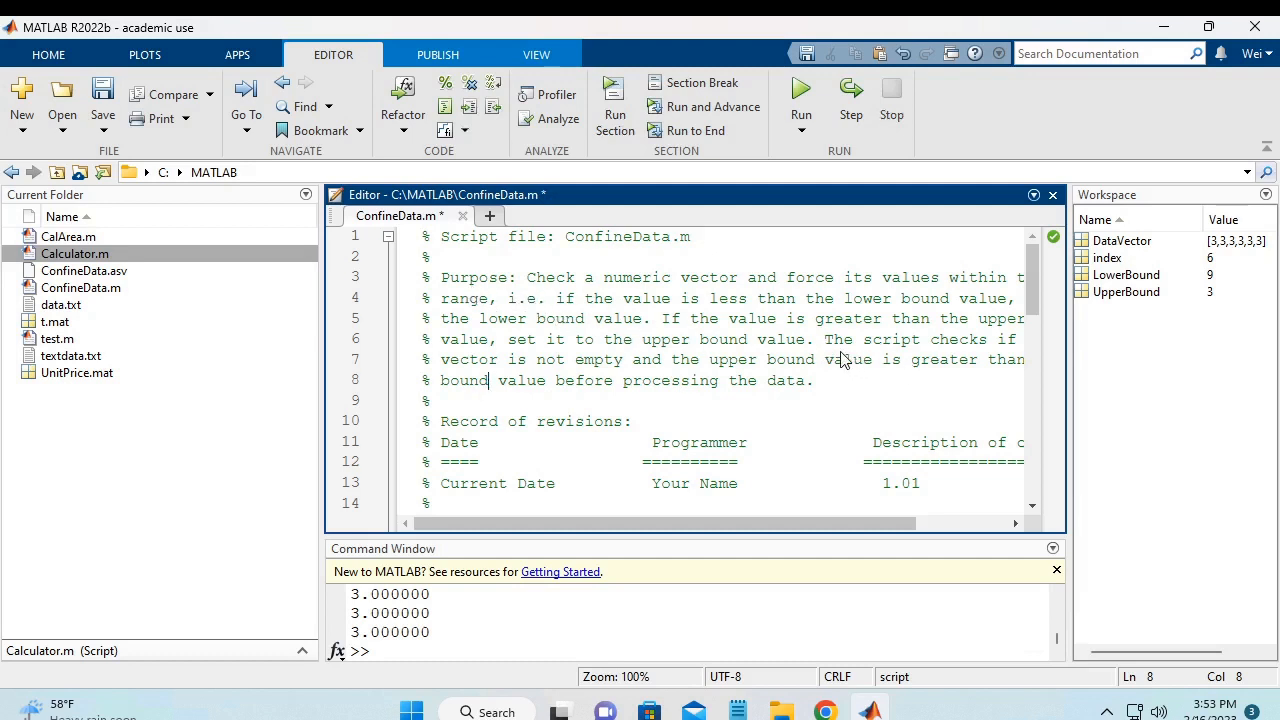
mouse_move(828, 348)
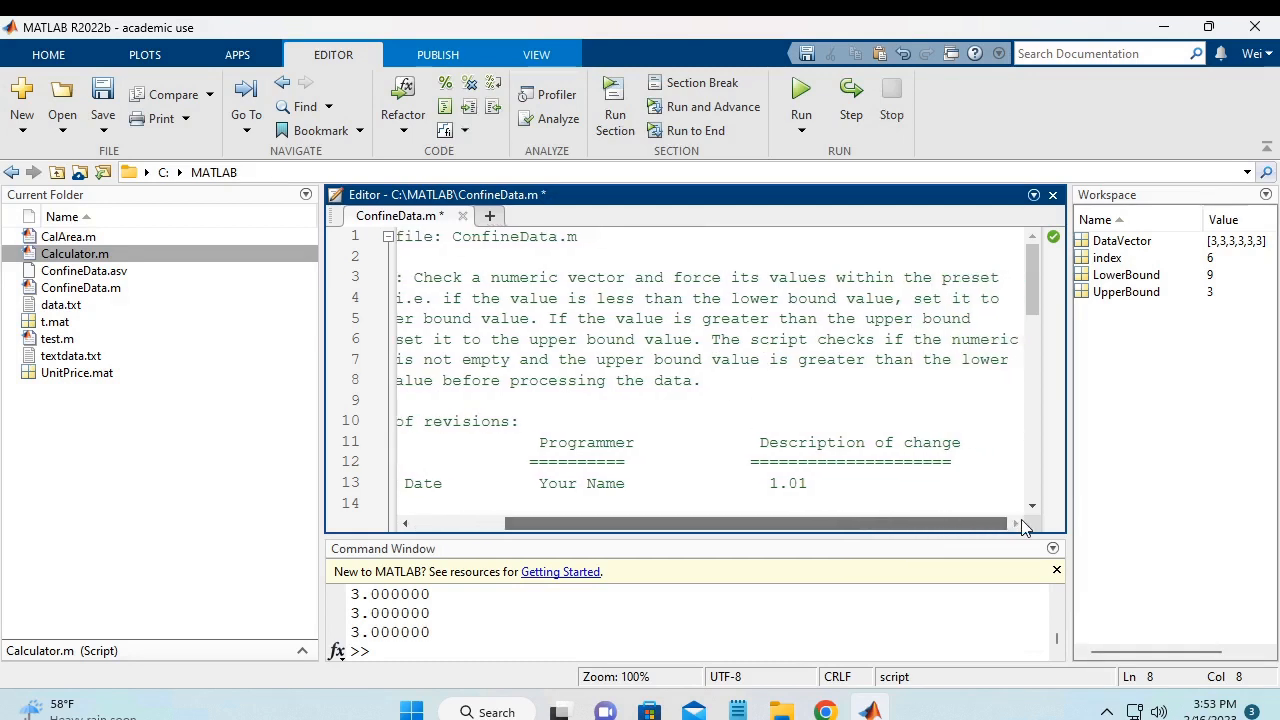
scroll(left, 3)
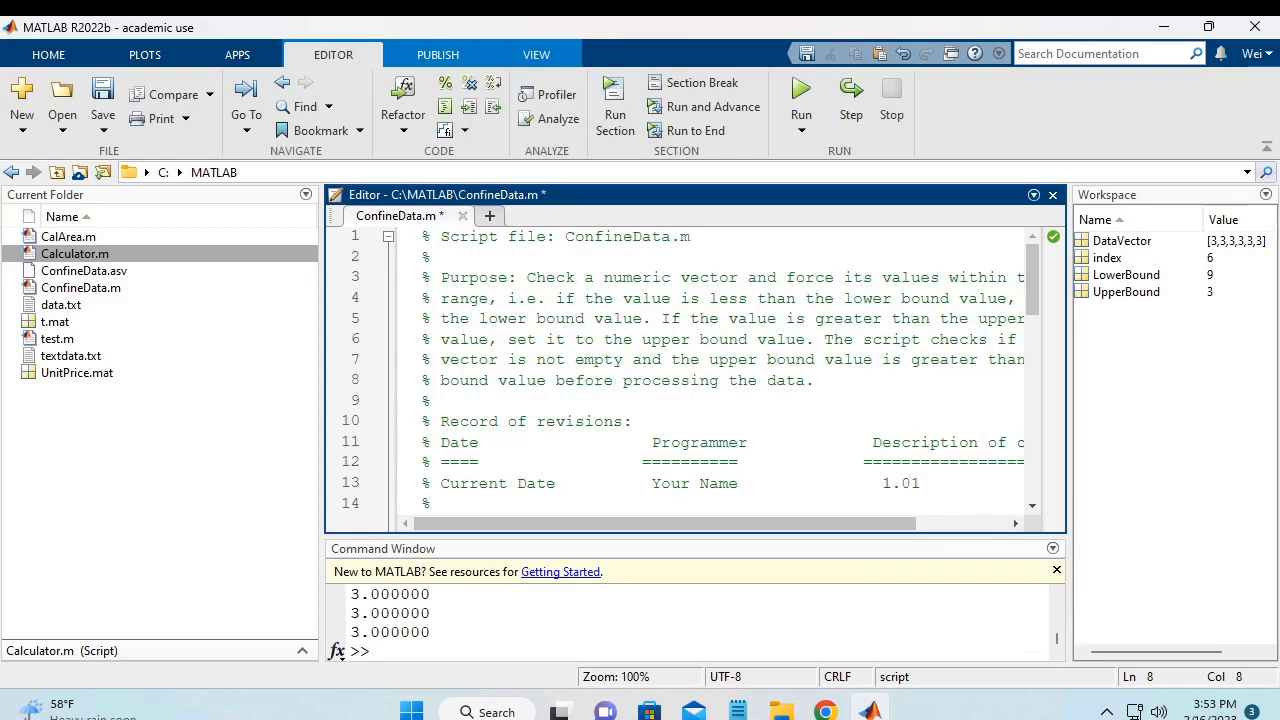
click(492, 380)
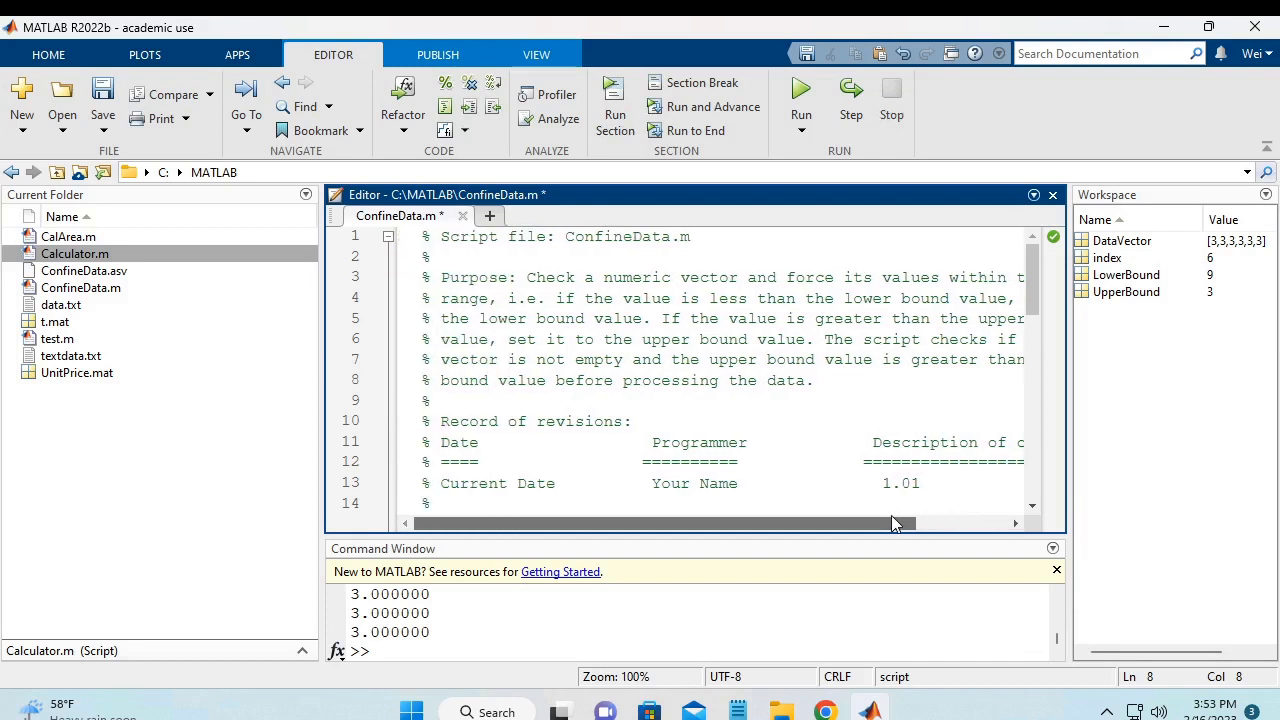
click(488, 380)
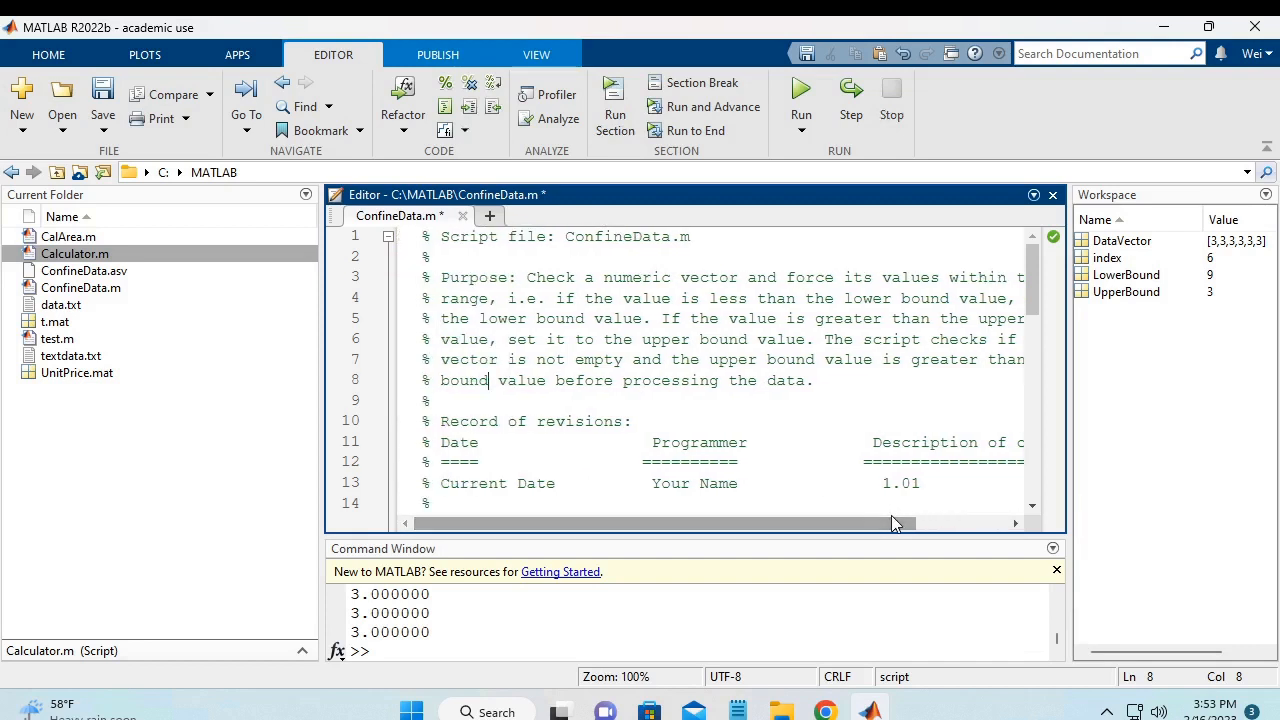
mouse_move(896, 528)
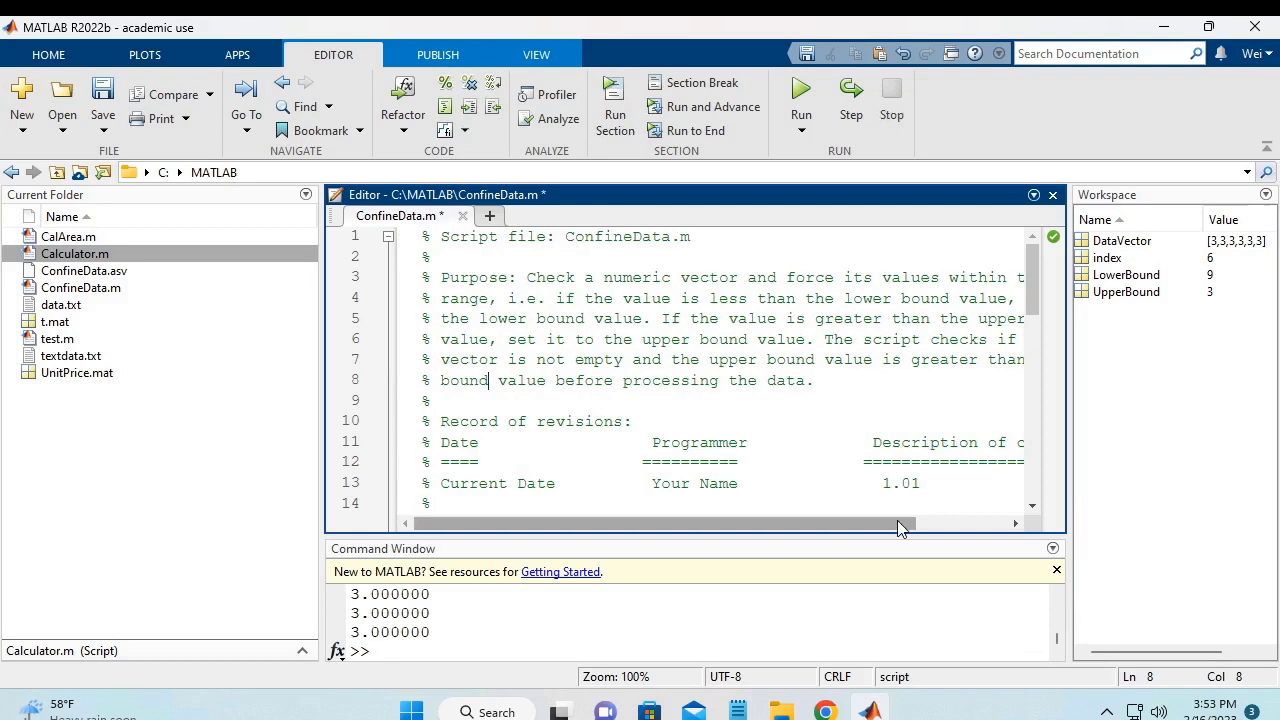
drag(900, 522, 784, 522)
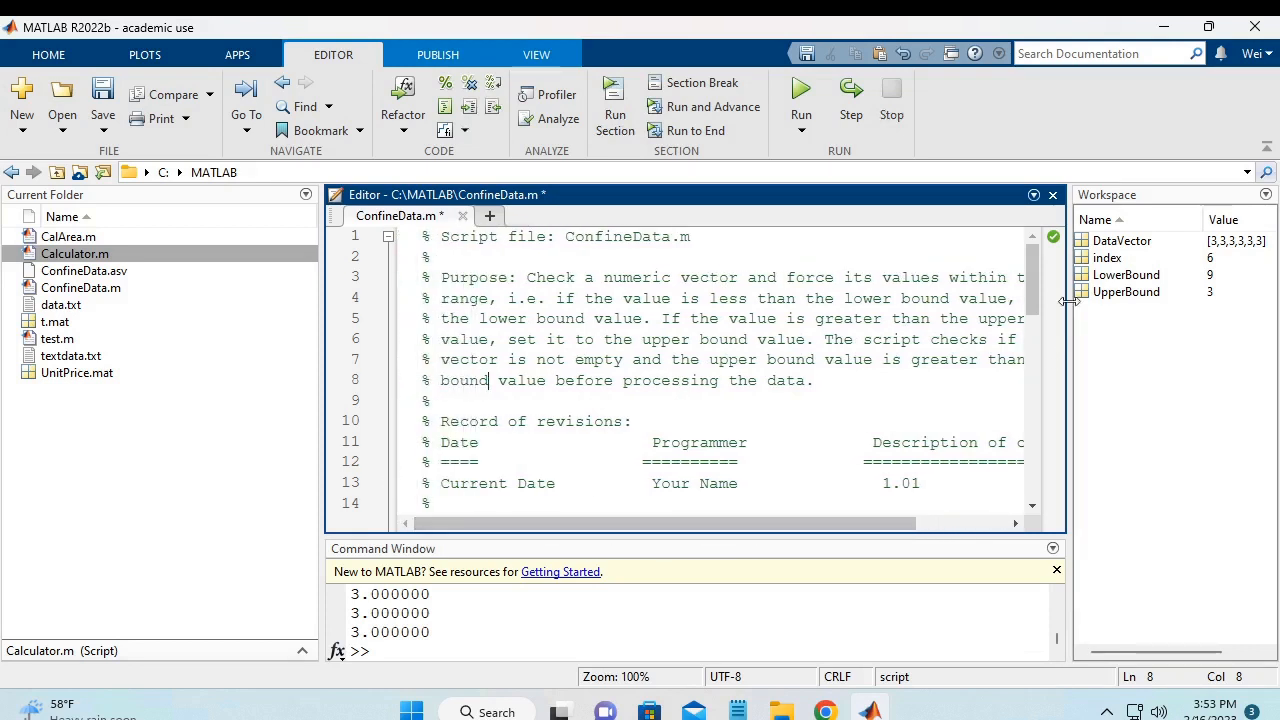
scroll(down, 3)
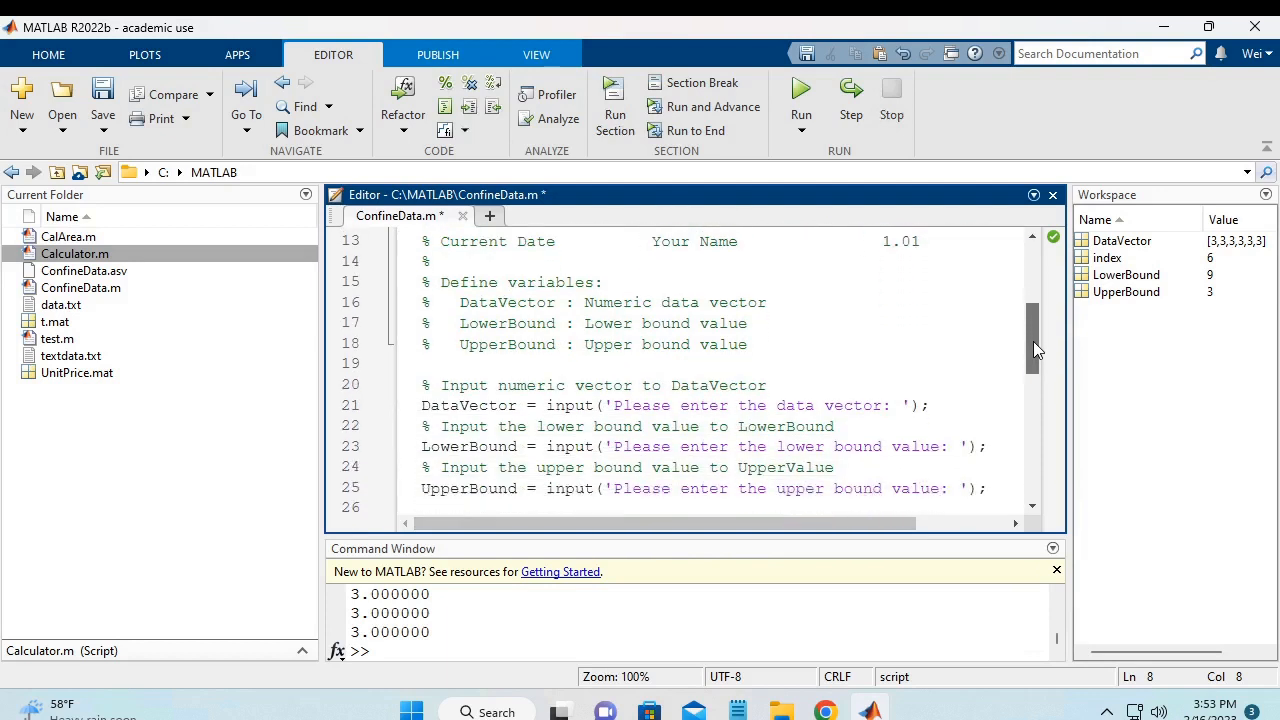
scroll(down, 3)
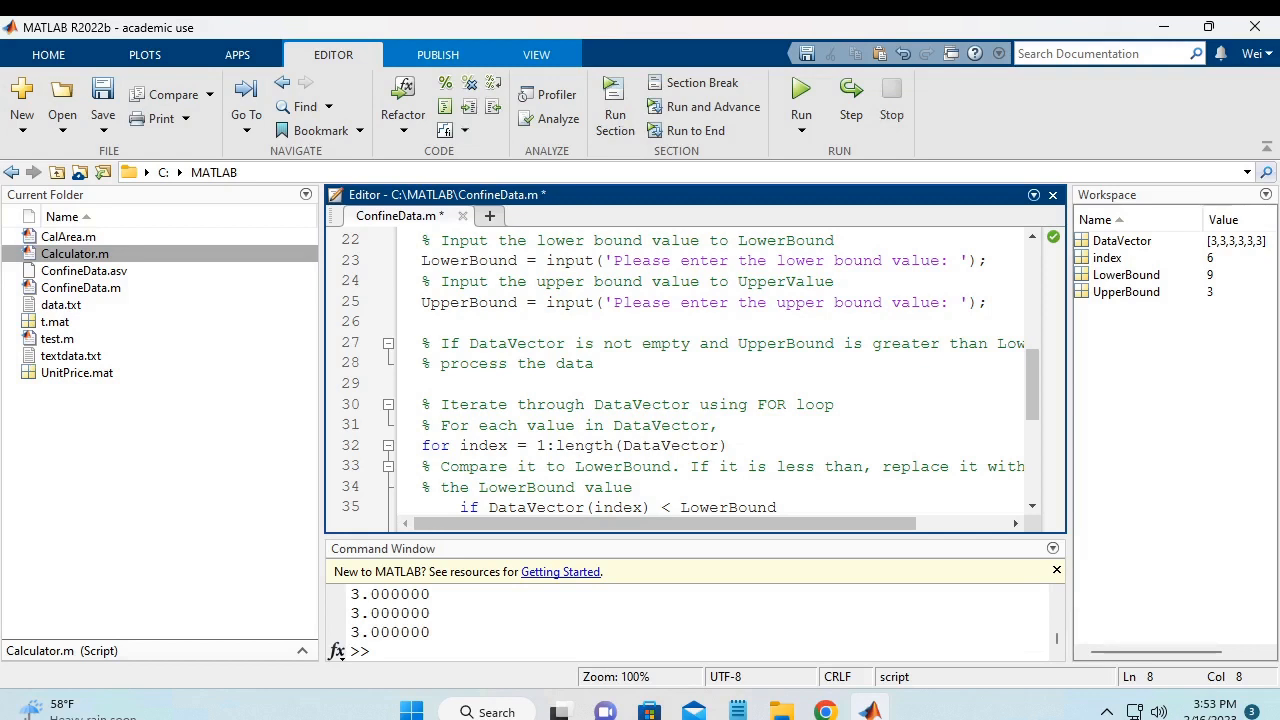
mouse_move(832, 574)
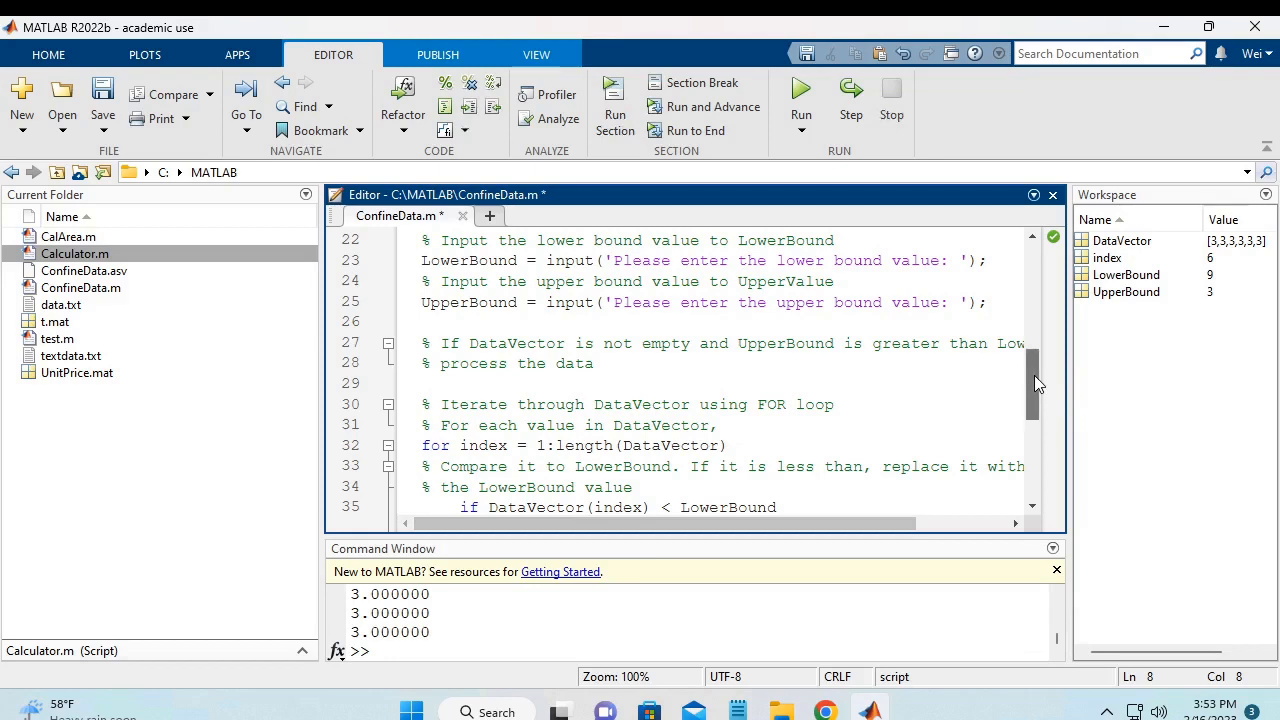
scroll(down, 3)
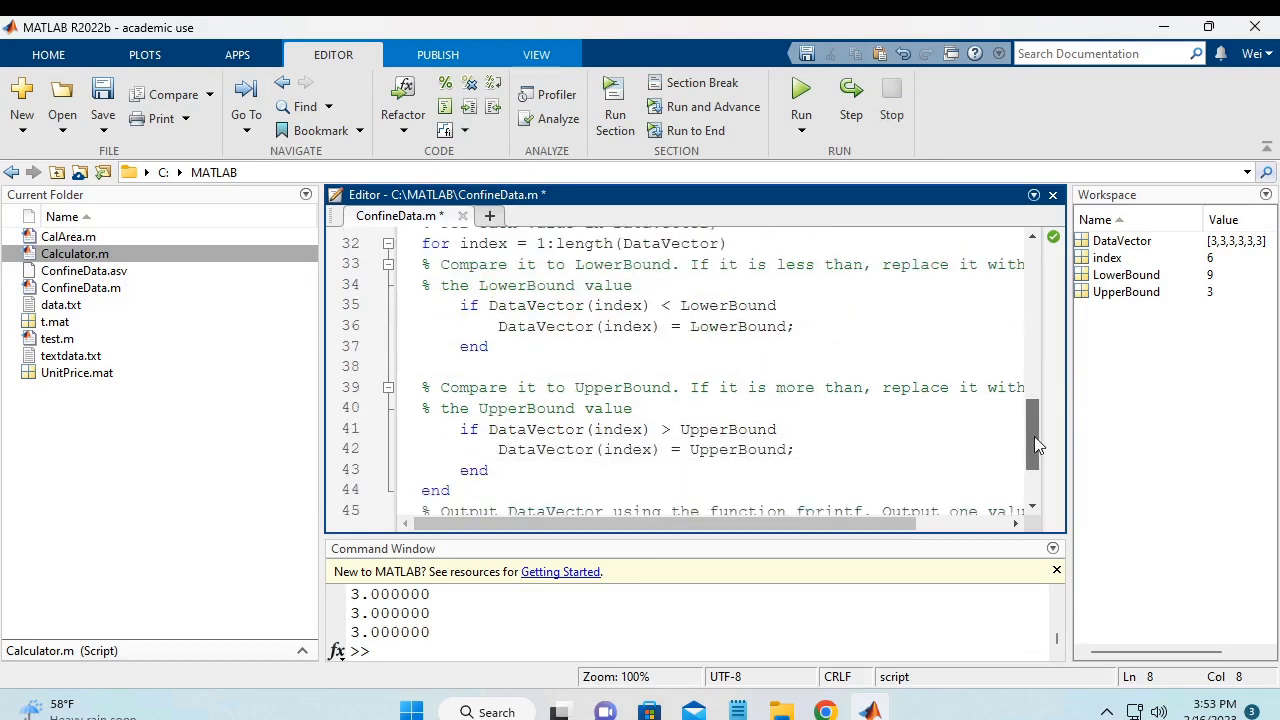
scroll(down, 3)
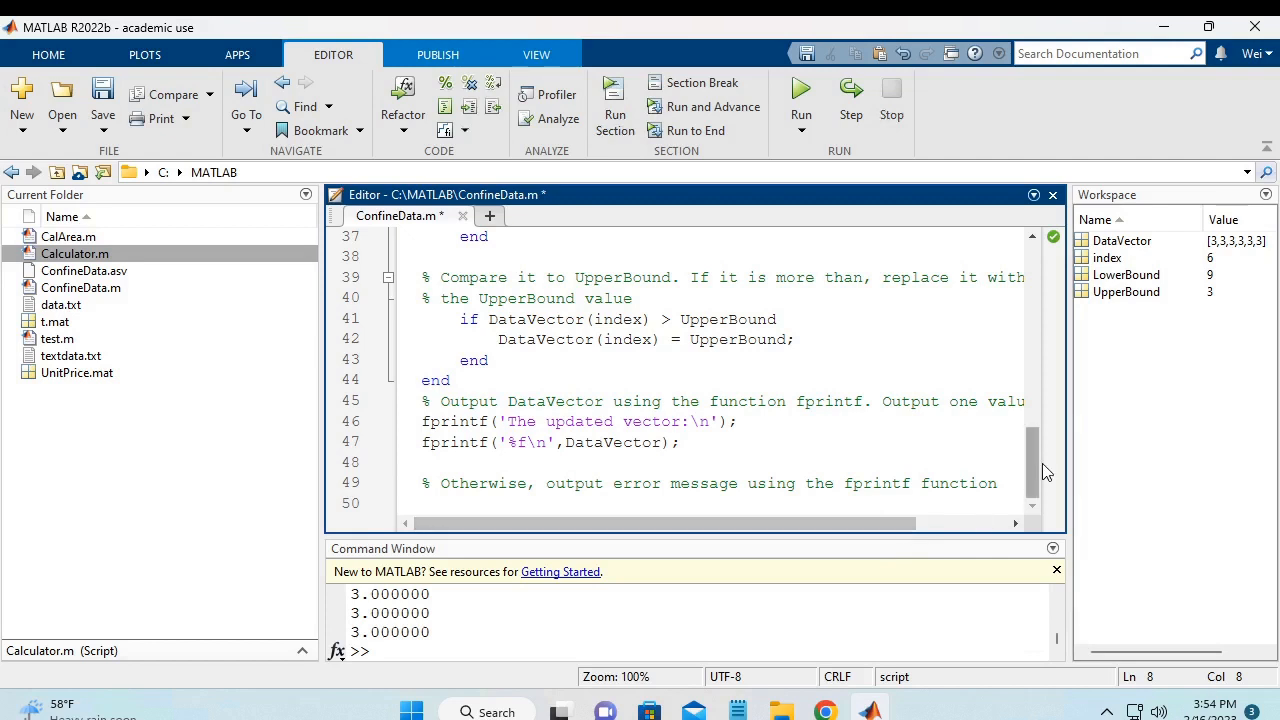
scroll(up, 3)
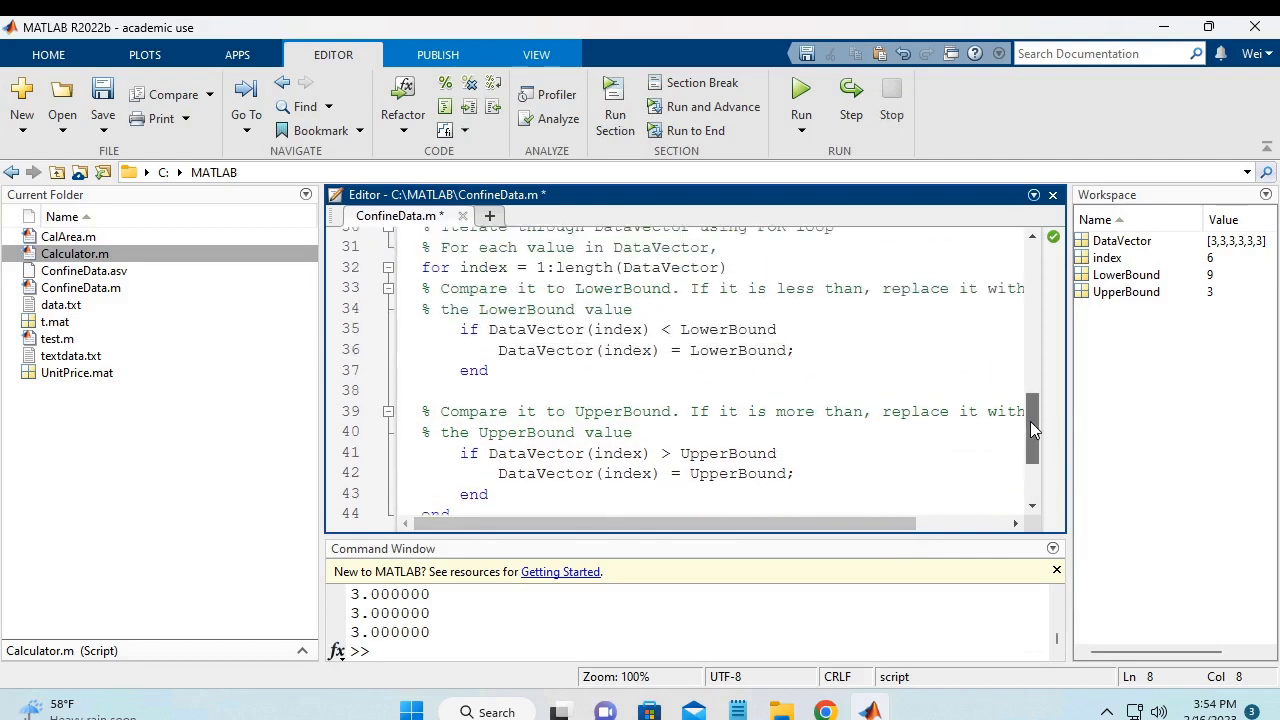
scroll(up, 3)
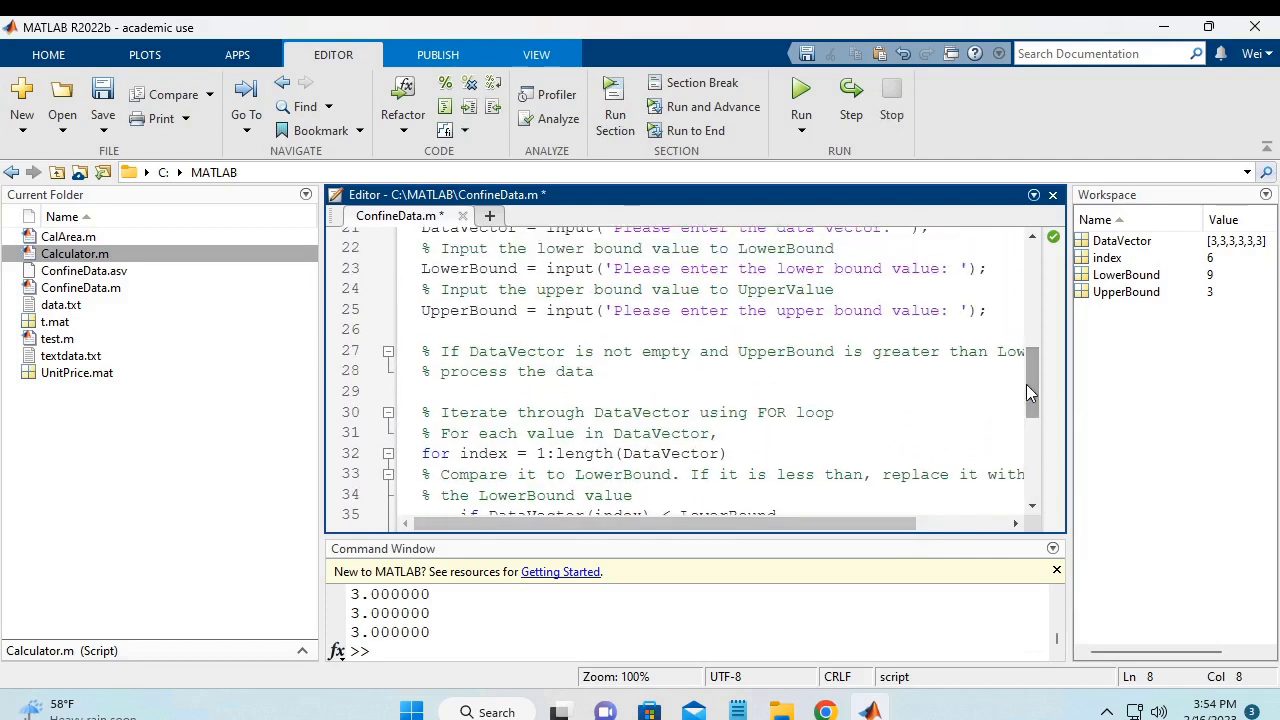
Write `if ~isempty(DataVector) && (UpperBound>LowerBound)` on the blank line before the loop
click(424, 390)
text(if)
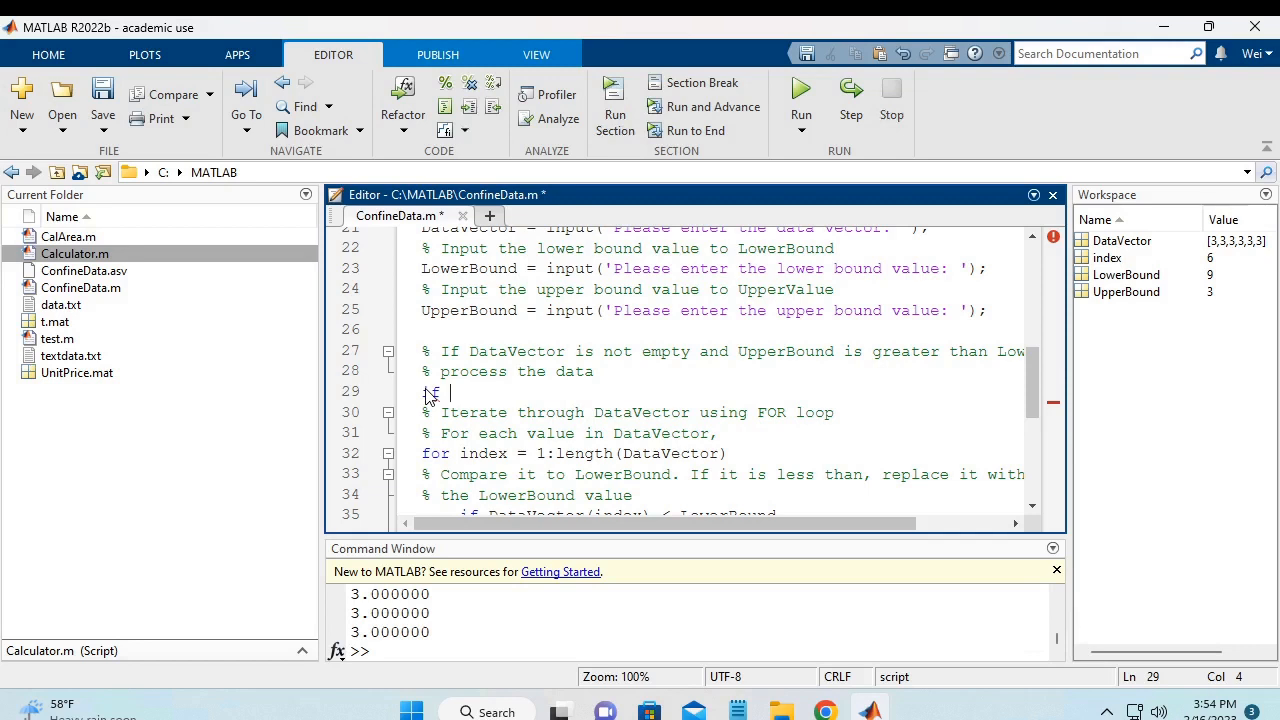
text(i)
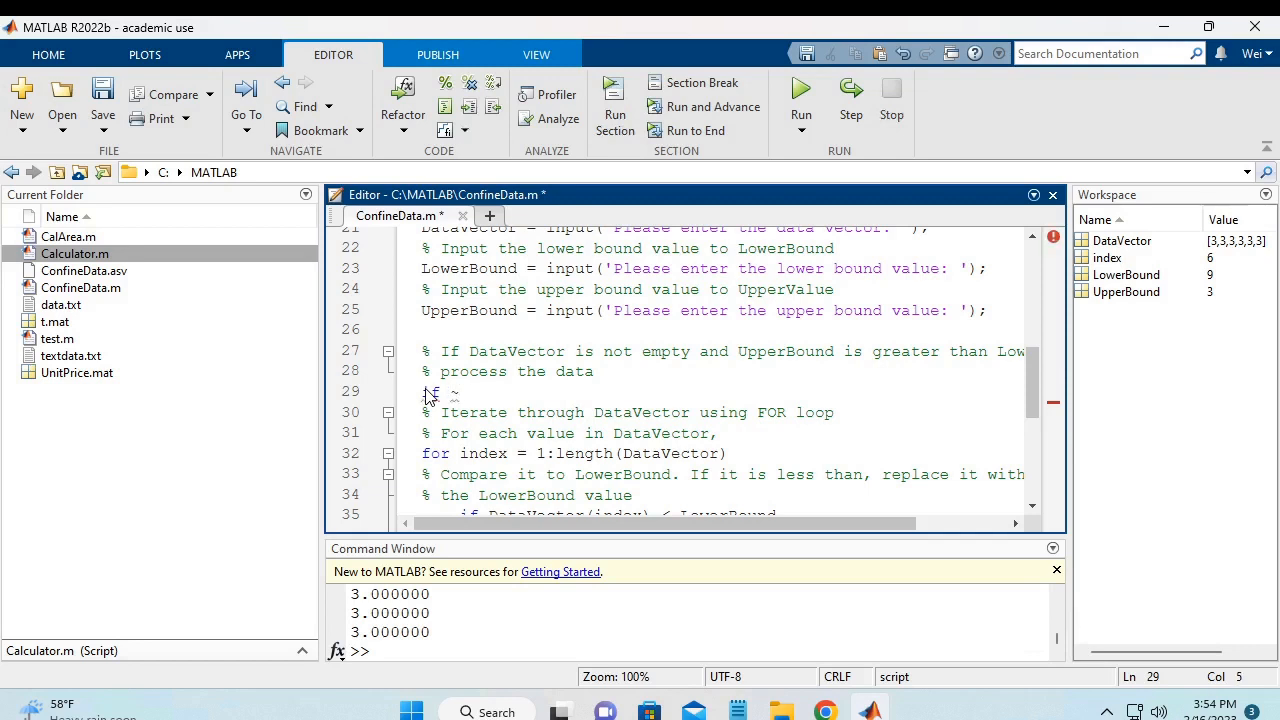
text(isempty)
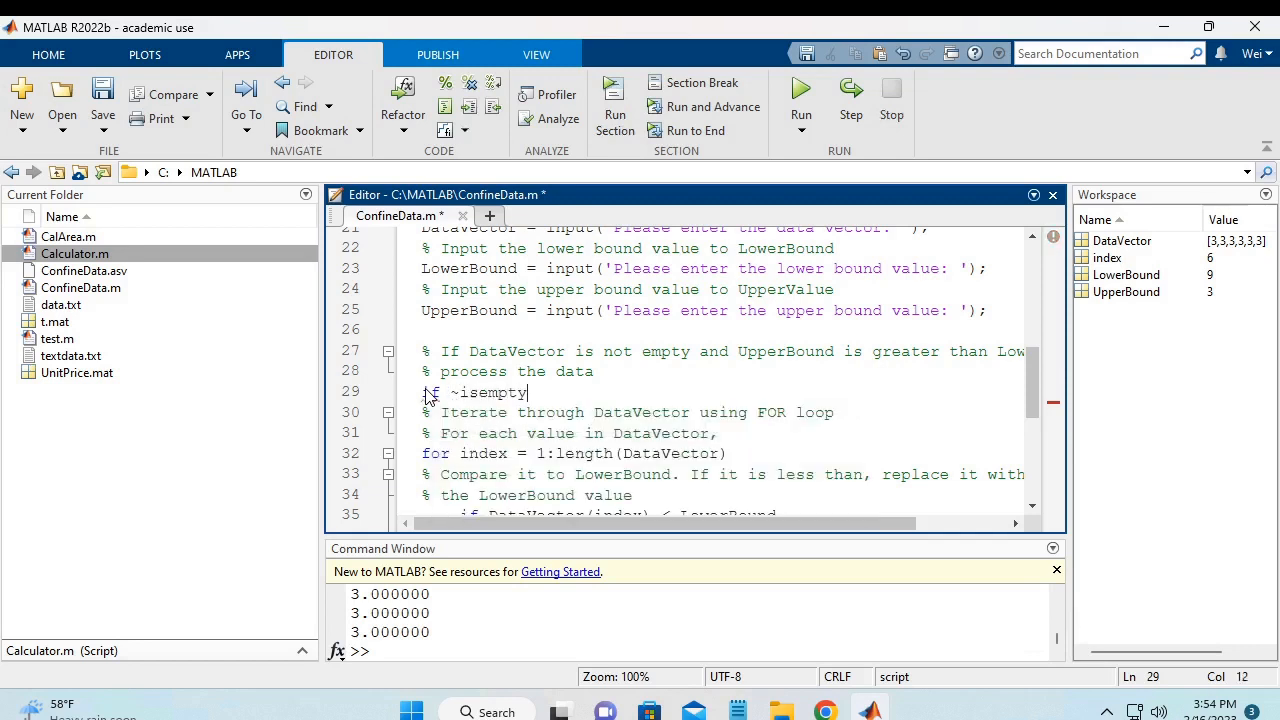
text((D)
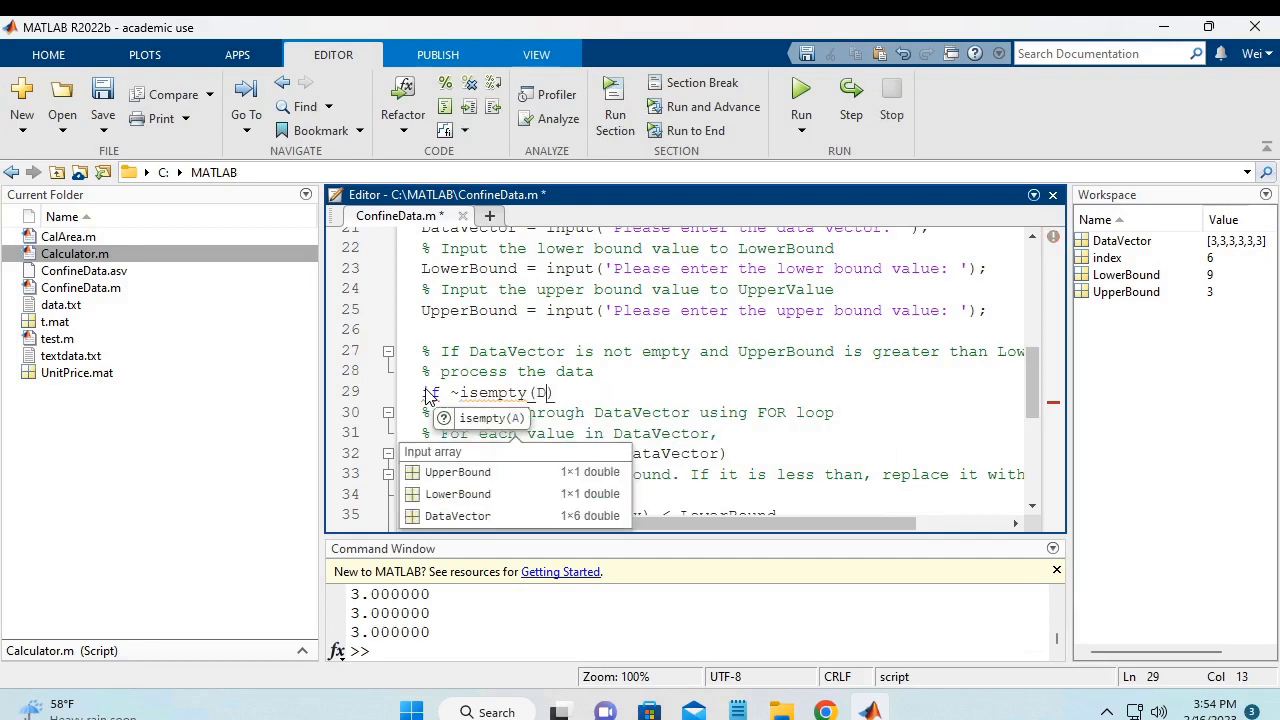
text(ataVector)
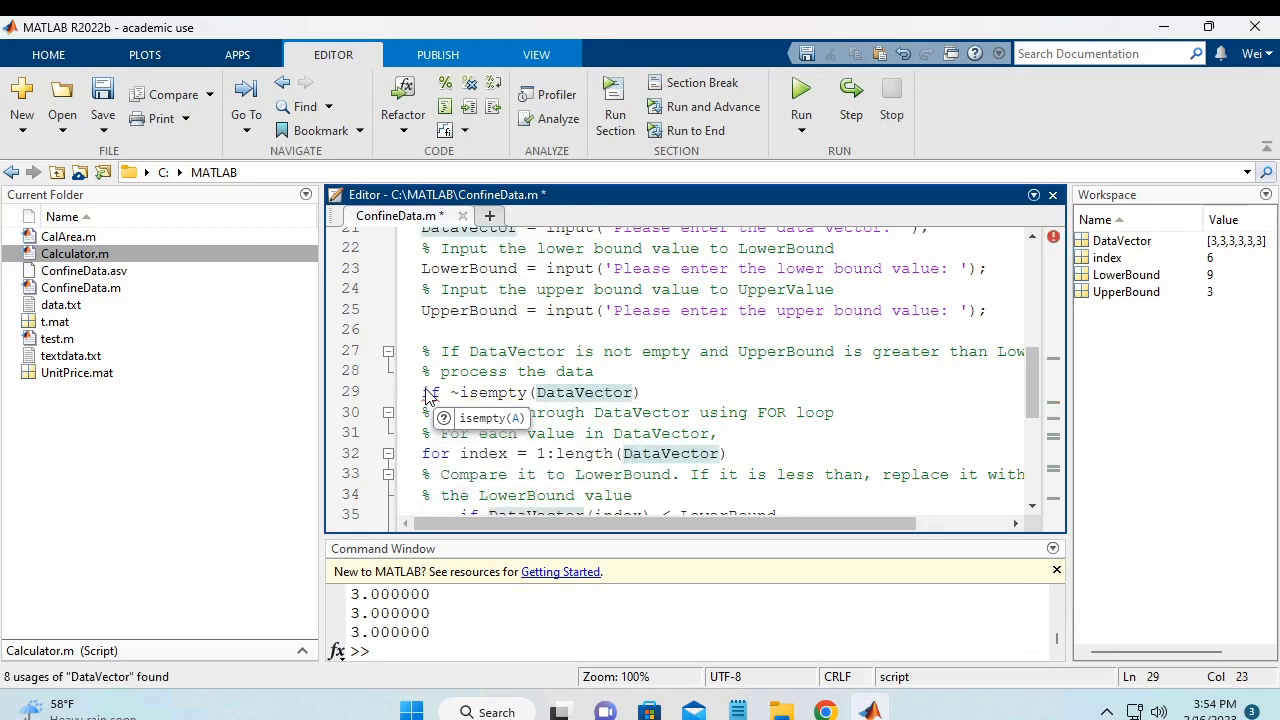
text(&)
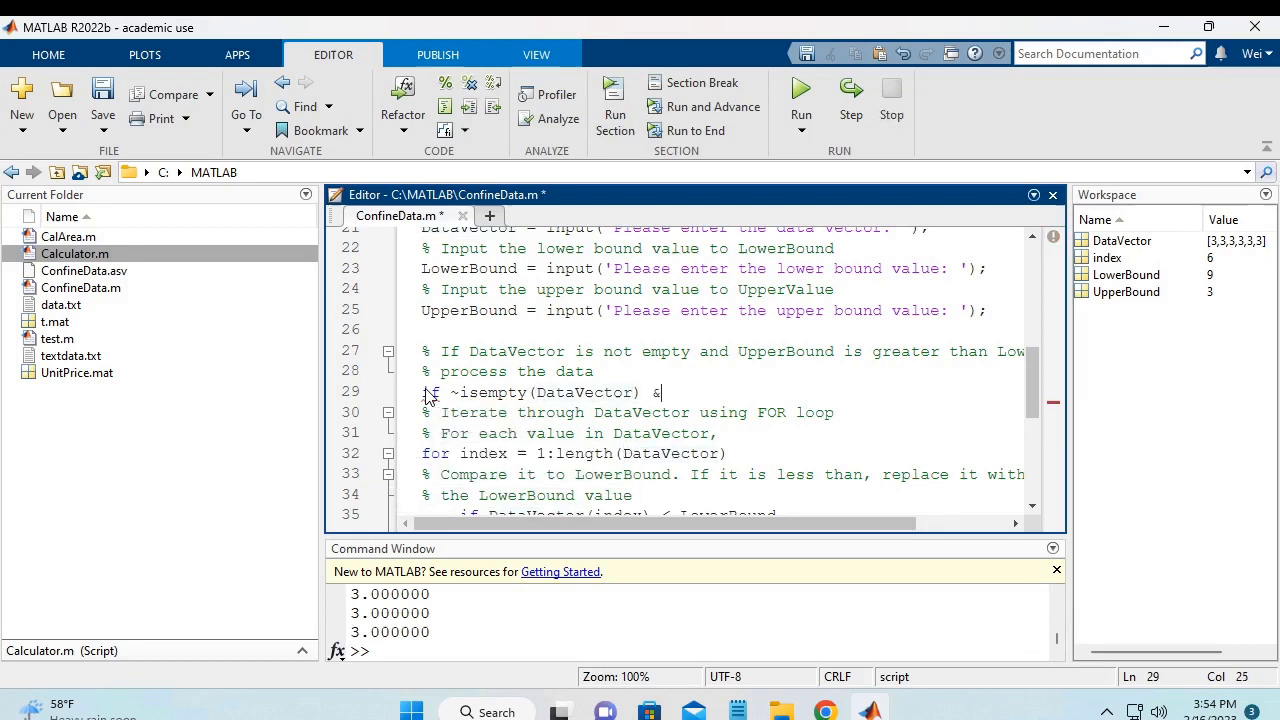
text(& ())
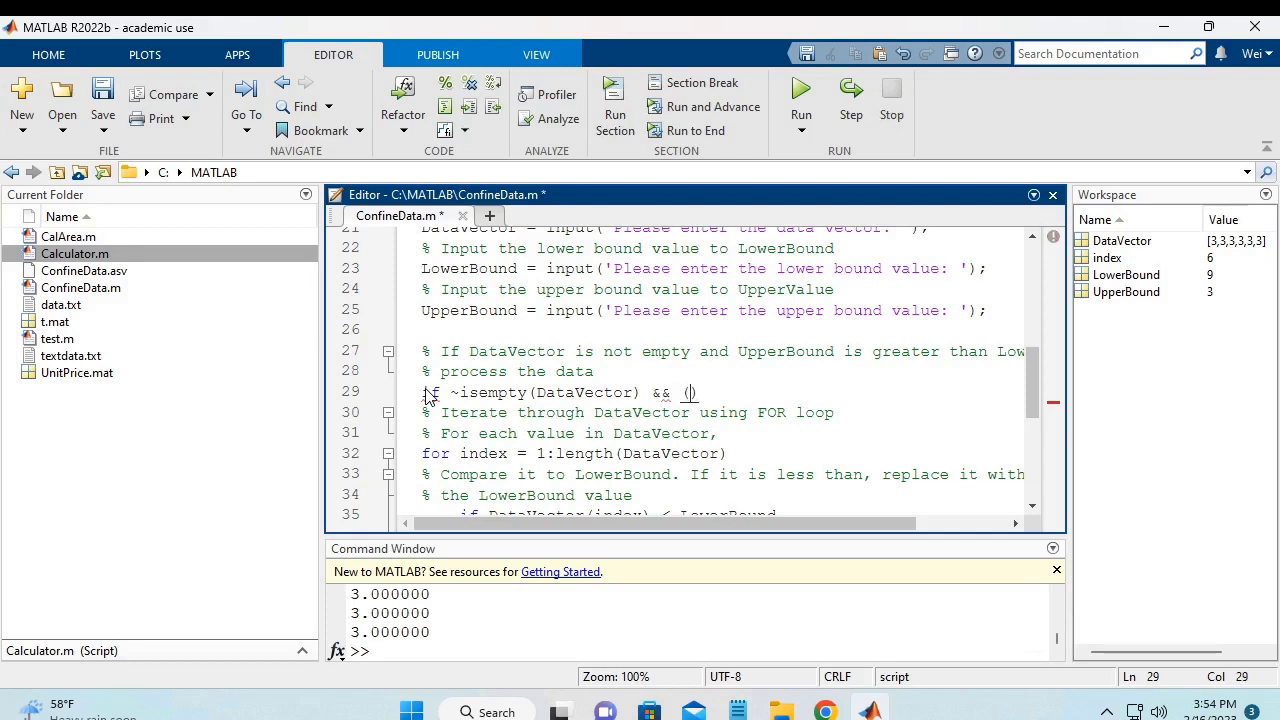
text(UpperBound)
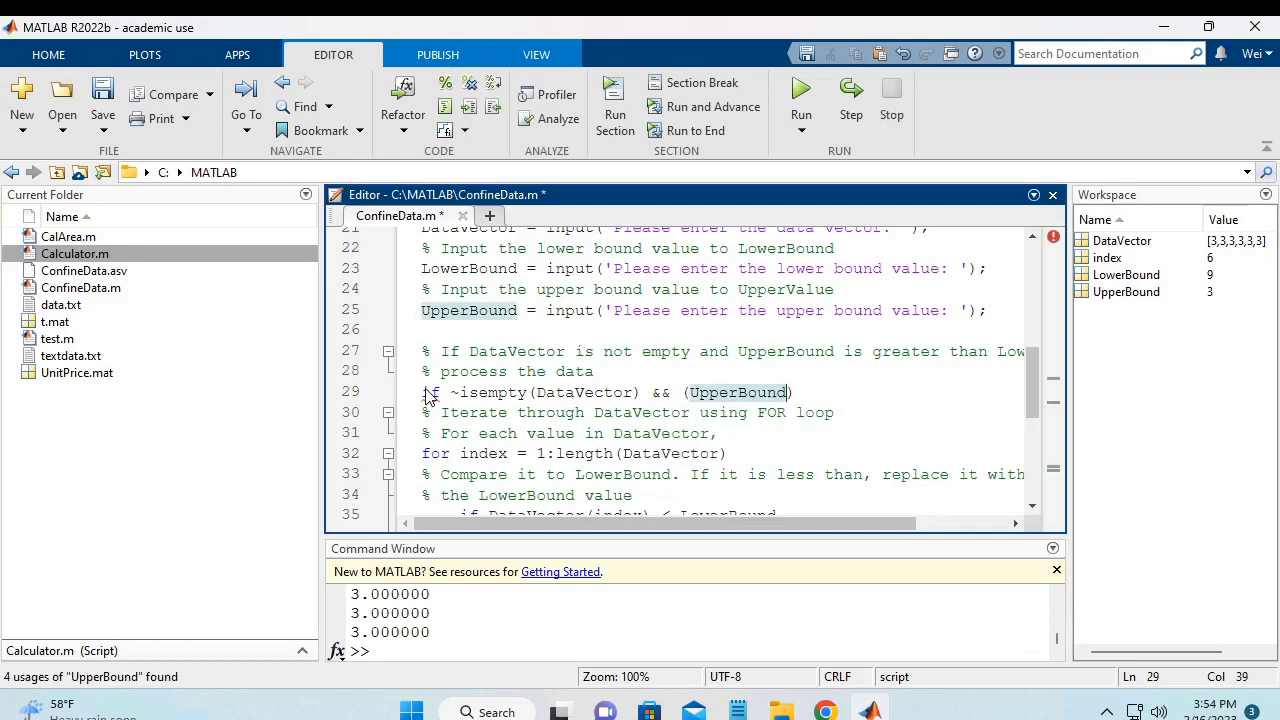
text(>)
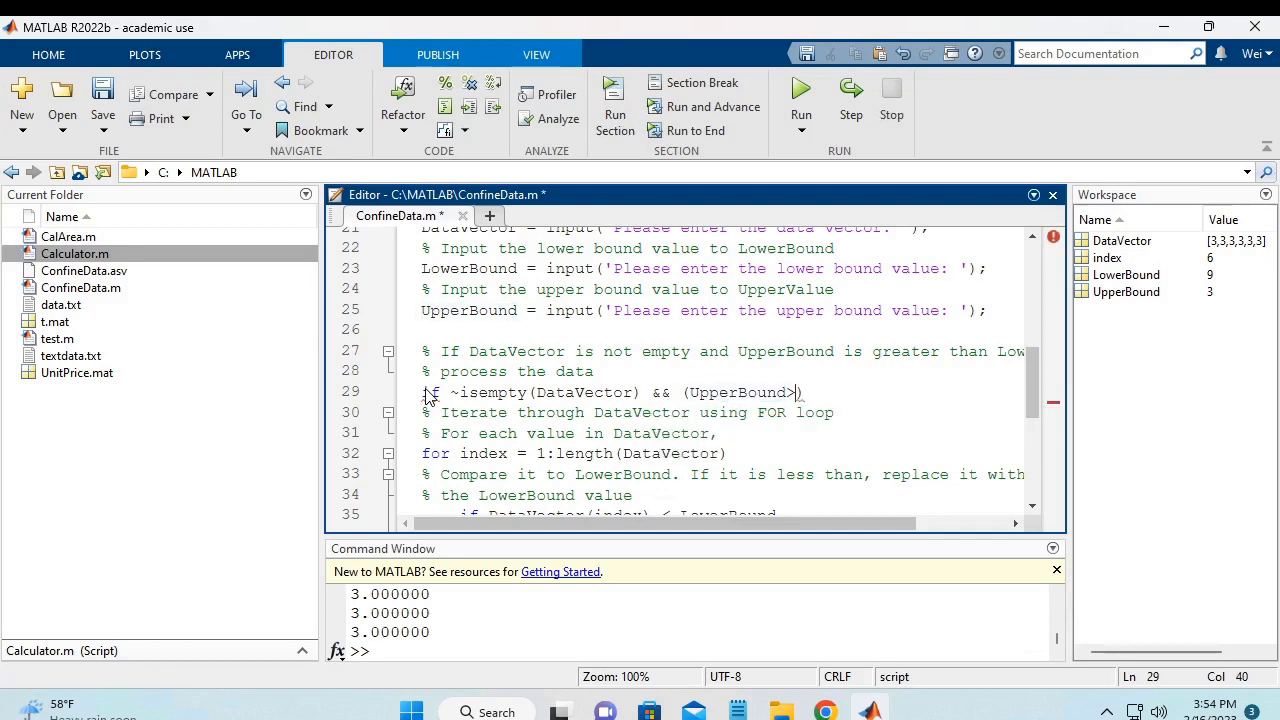
text(LowerBound)
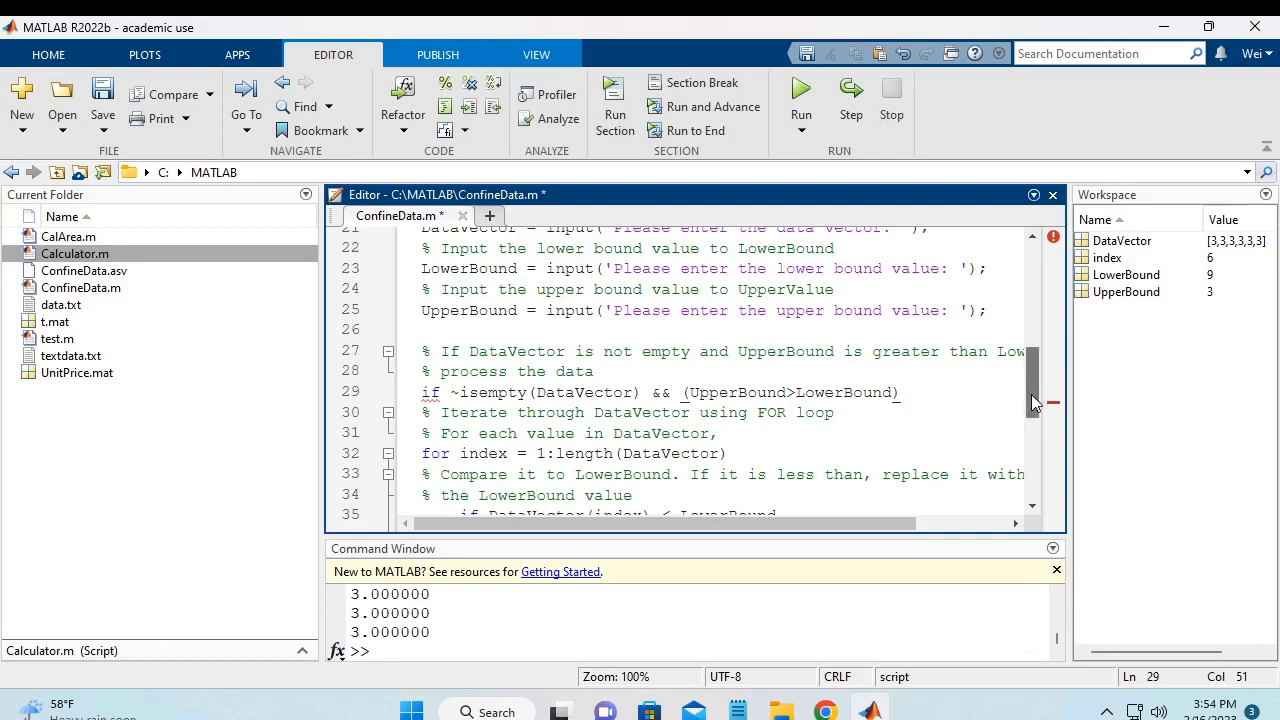
Insert an `else` line after the fprintf output, just above the '% Otherwise' comment
scroll(down, 3)
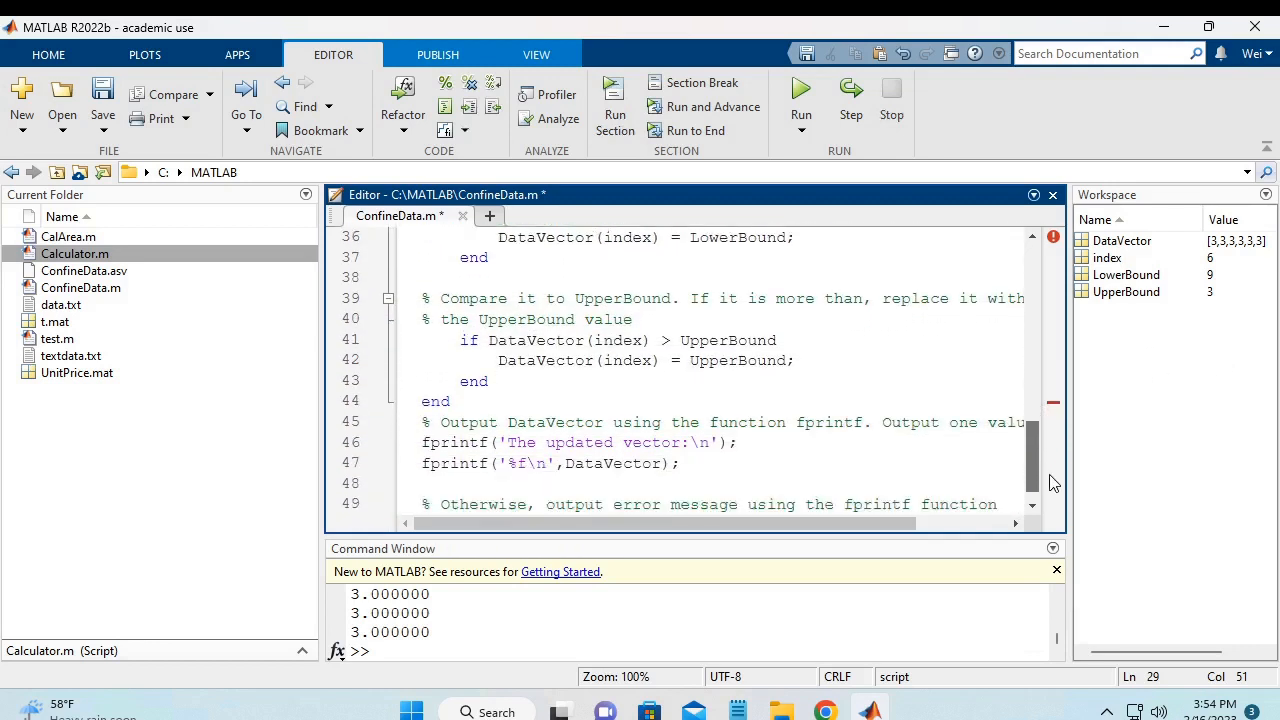
scroll(down, 3)
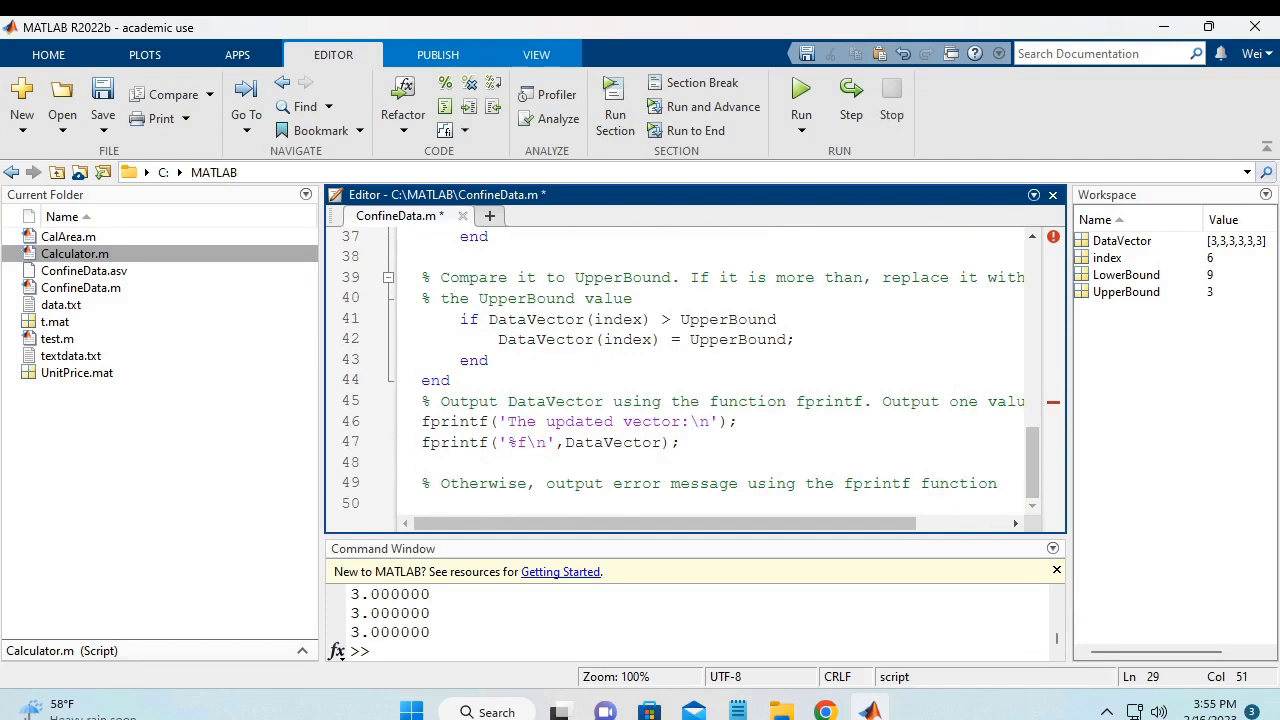
click(424, 462)
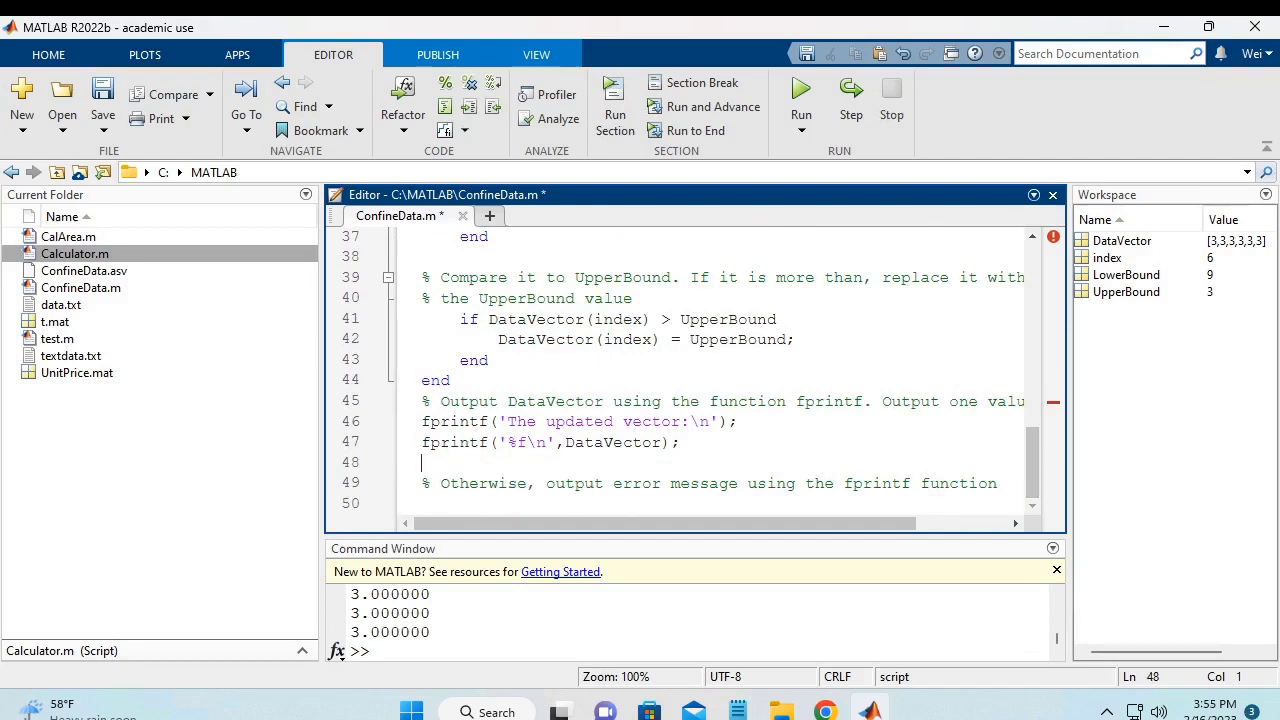
text(else)
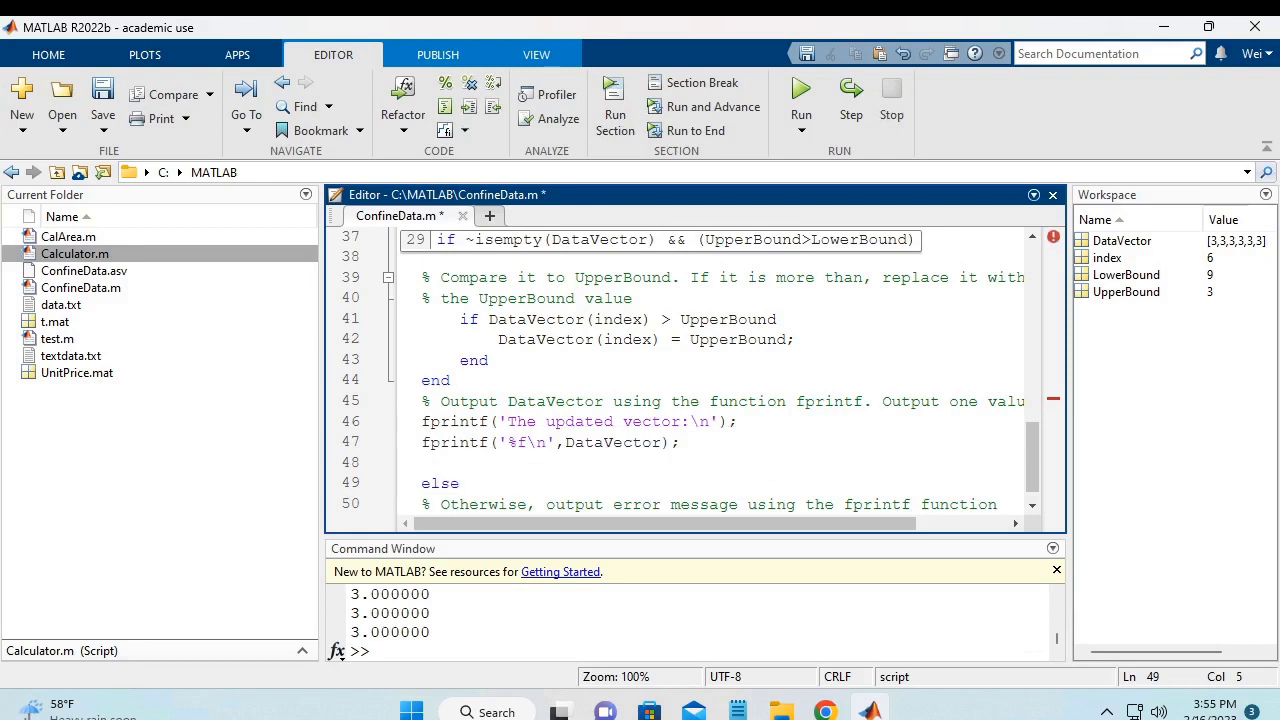
click(460, 482)
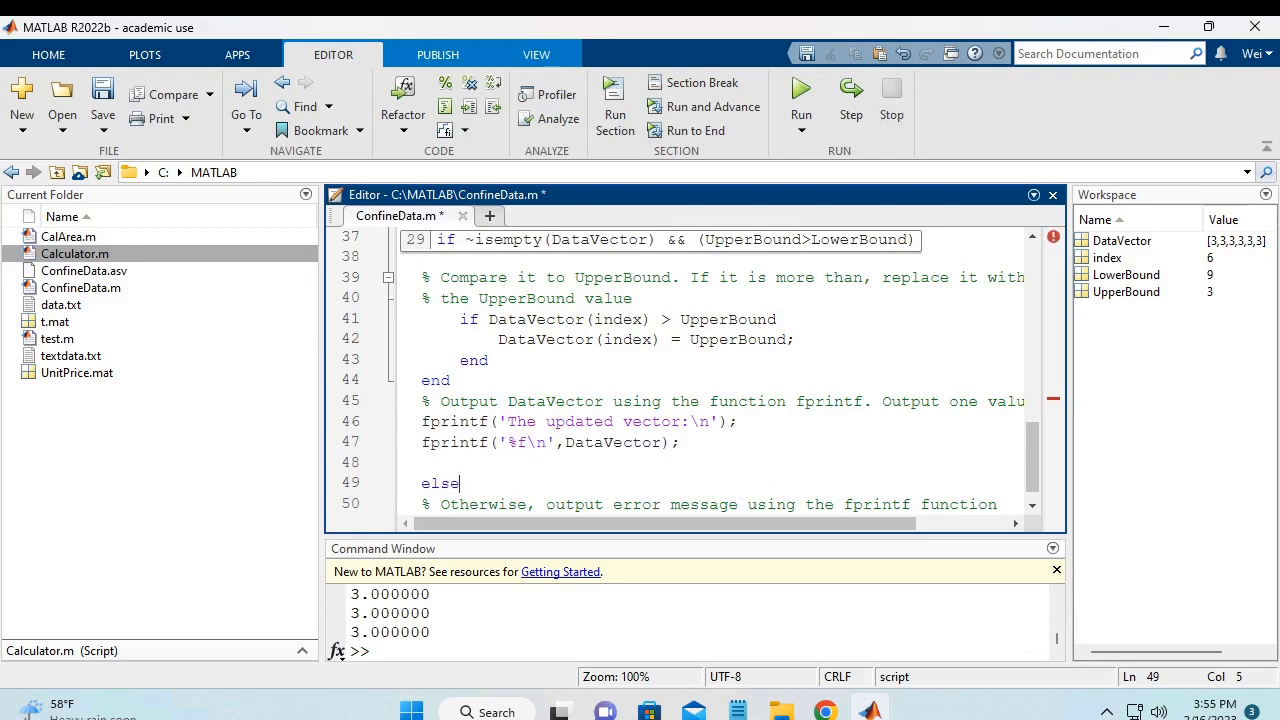
scroll(down, 3)
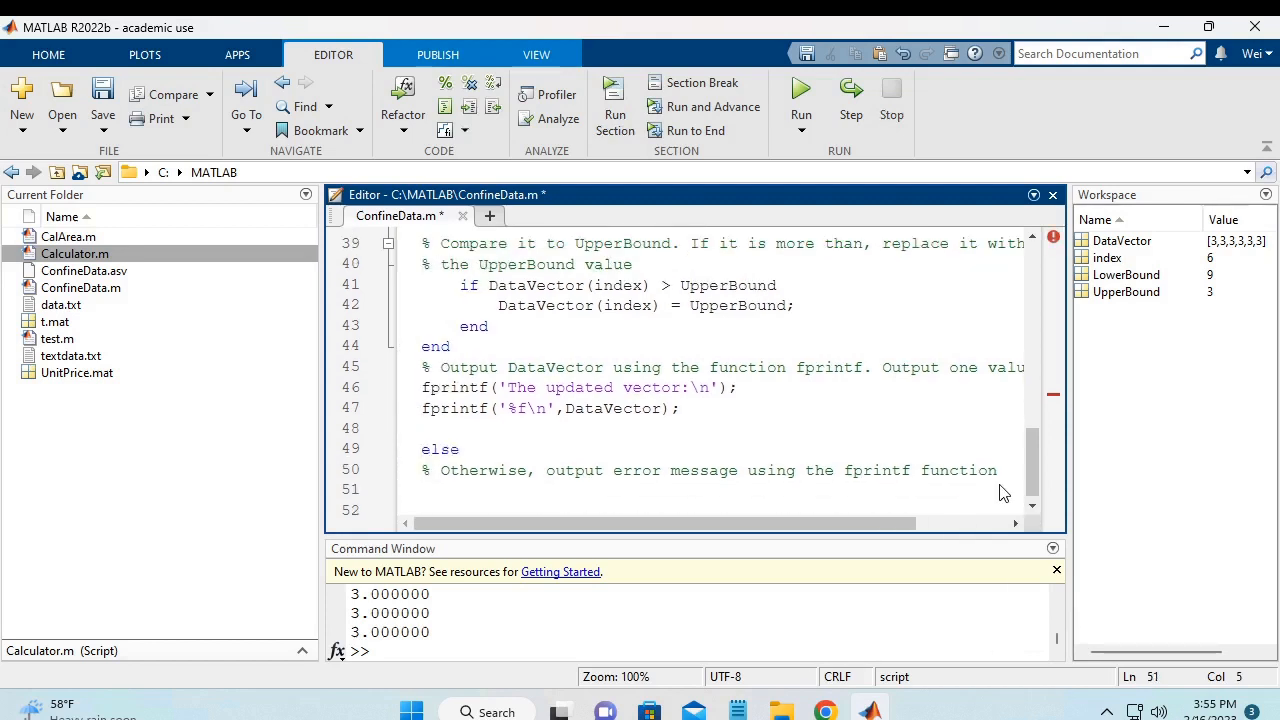
Write fprintf('The data vector is empty or the upper bound value is less than the lower bound') under else
text(fprintf()
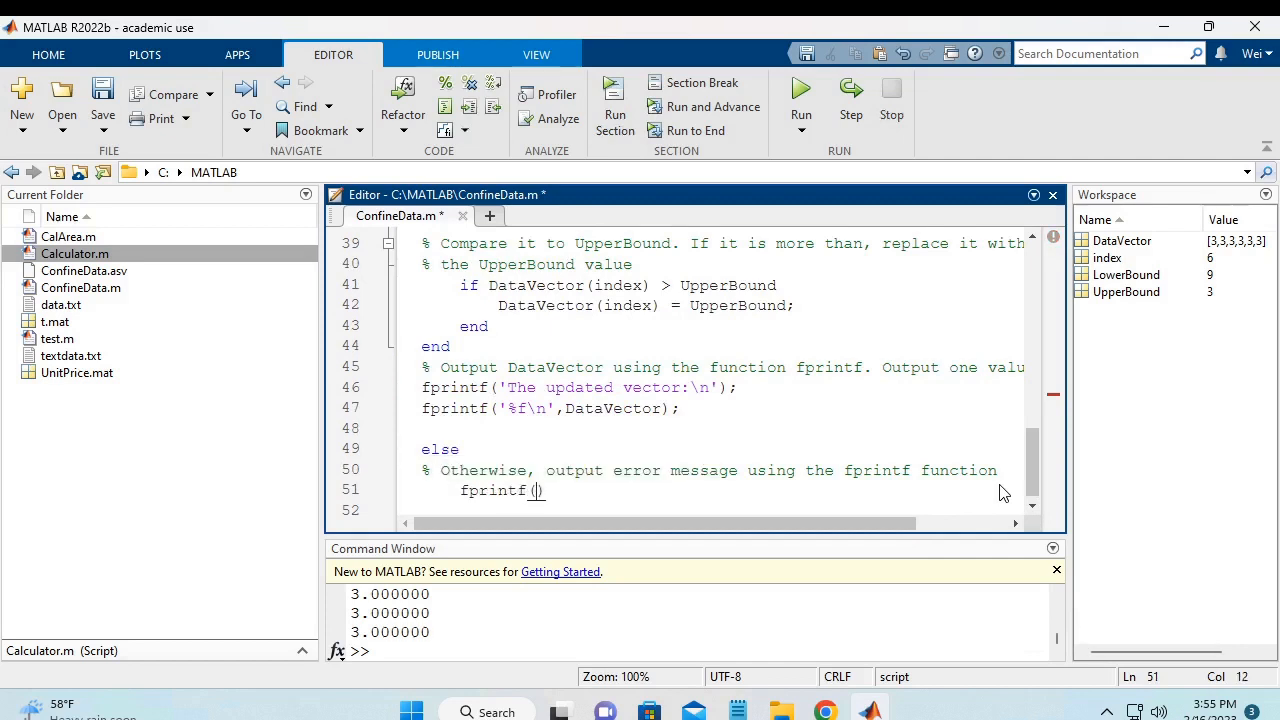
text("")
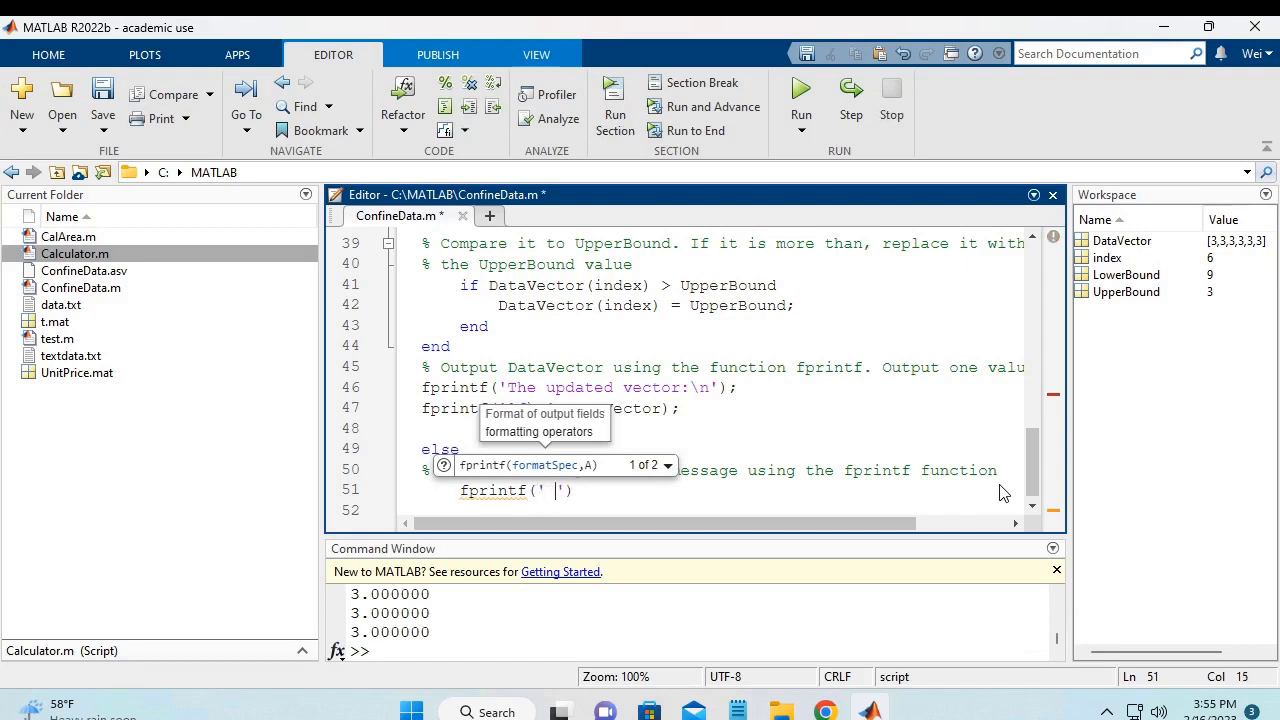
text(The)
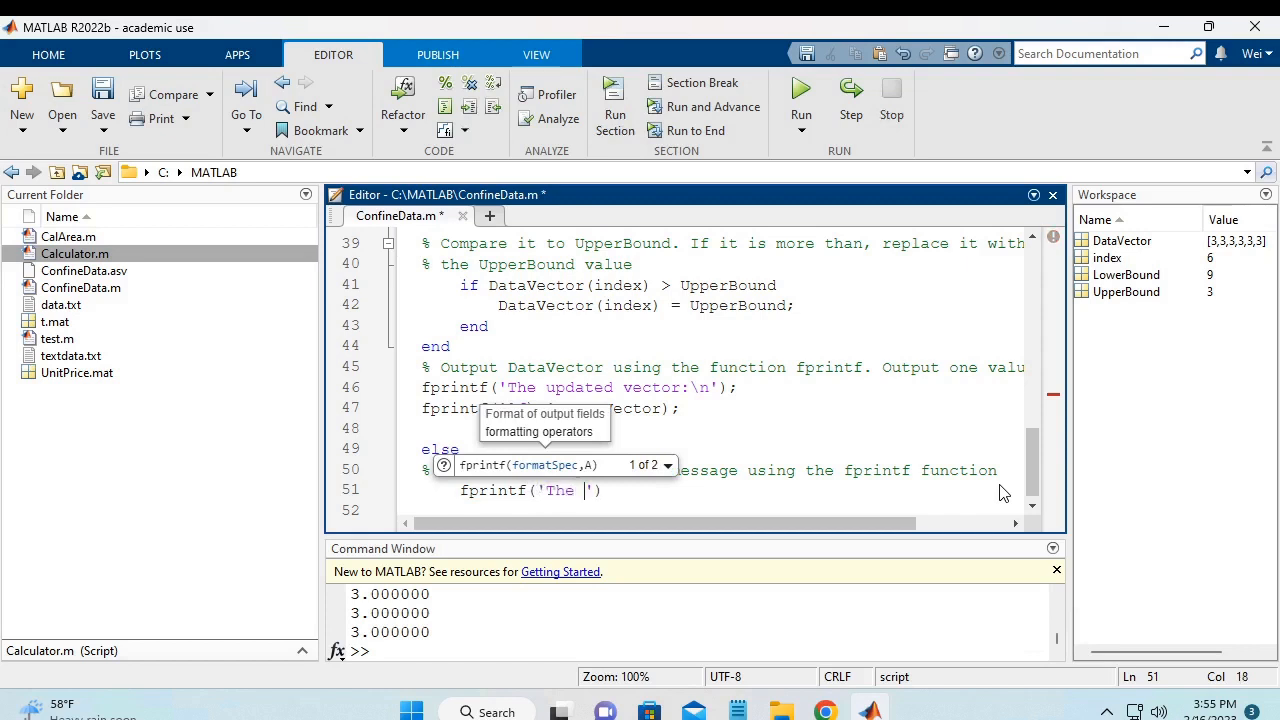
text(vecotr i)
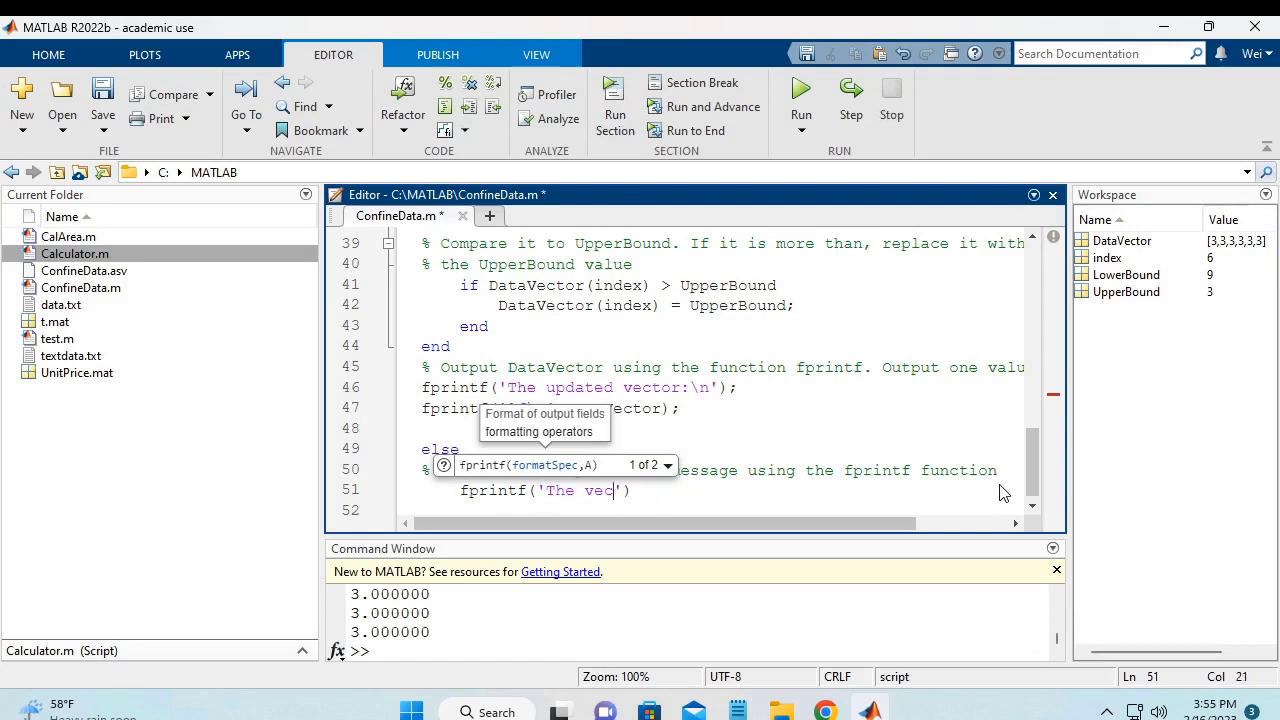
text(data)
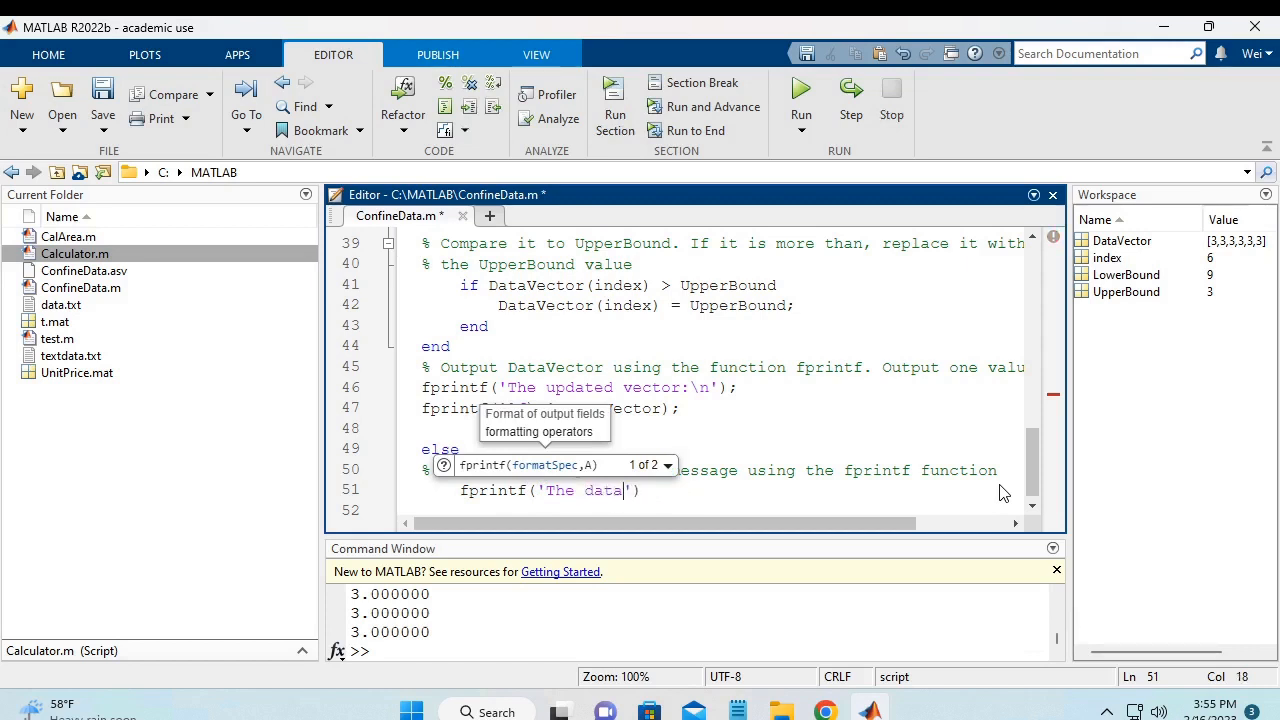
text(vector is)
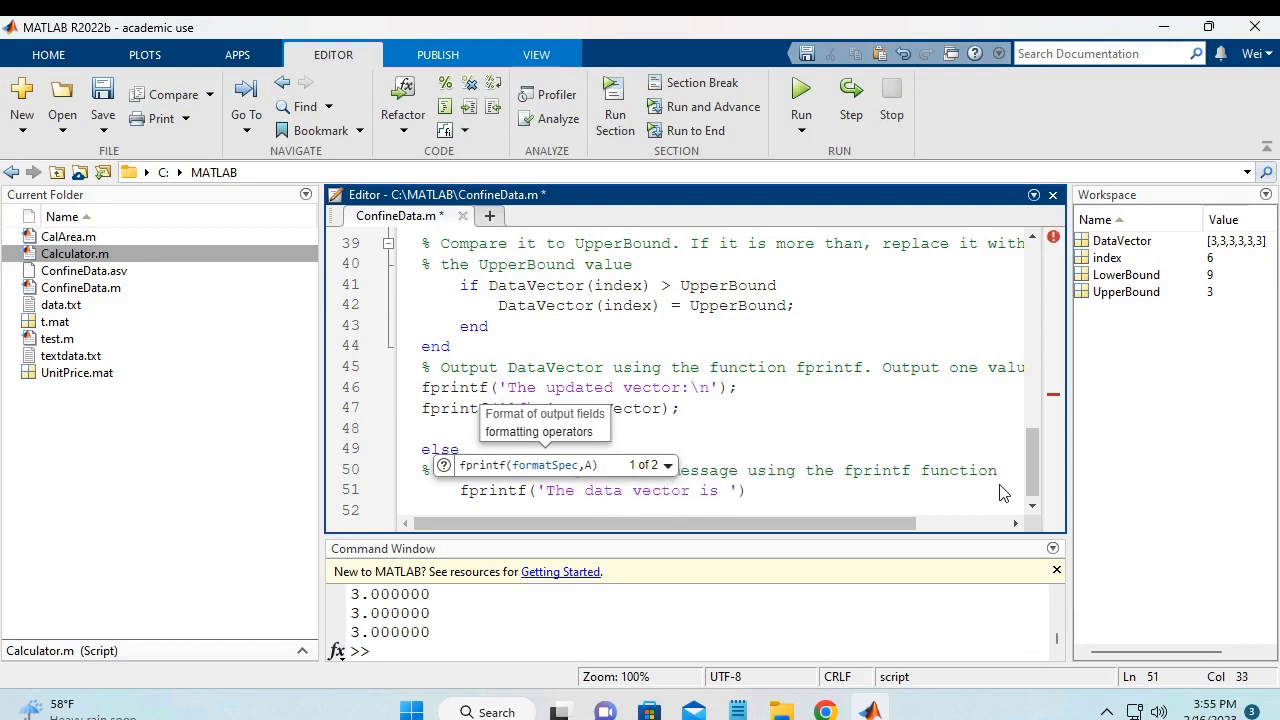
text(empty or)
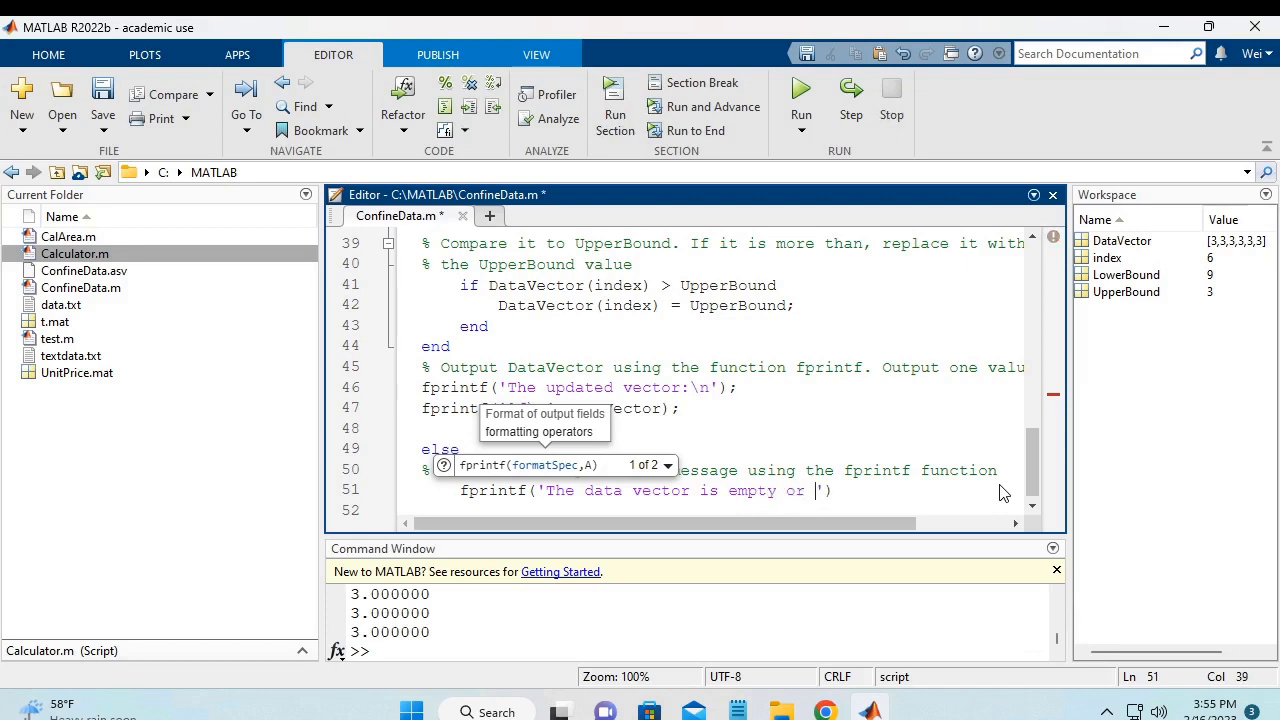
text(the)
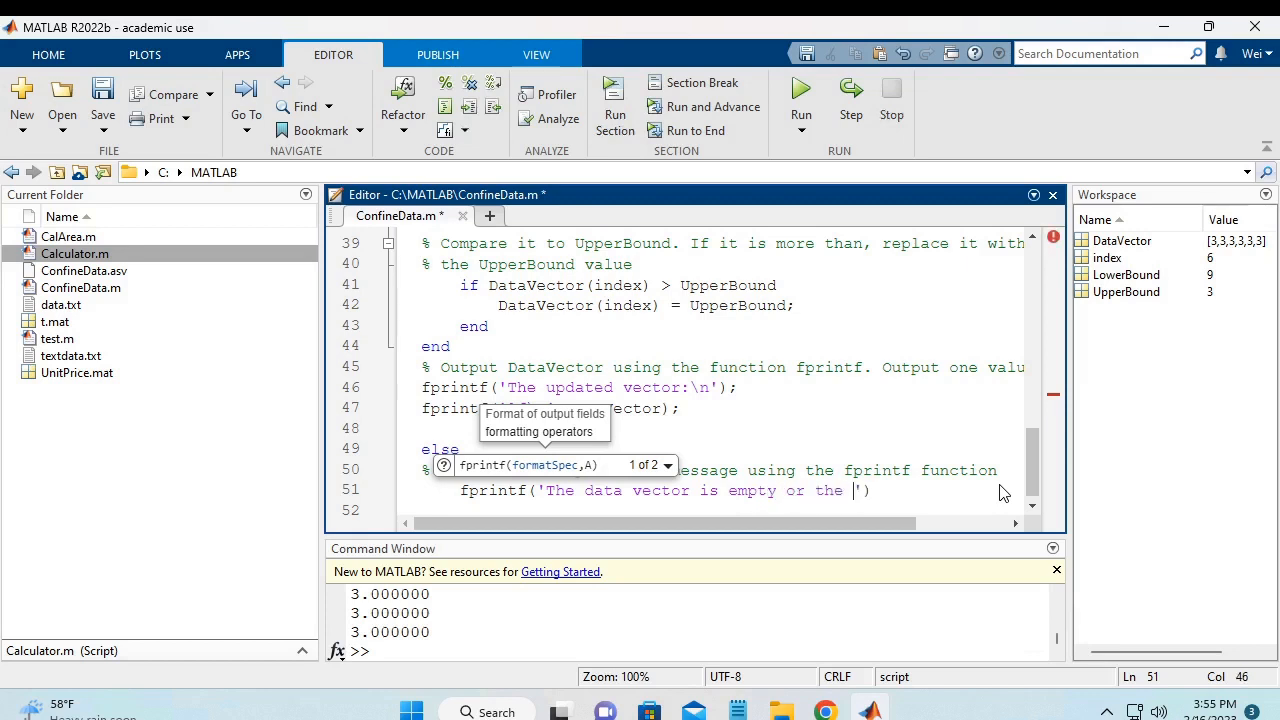
text(upper)
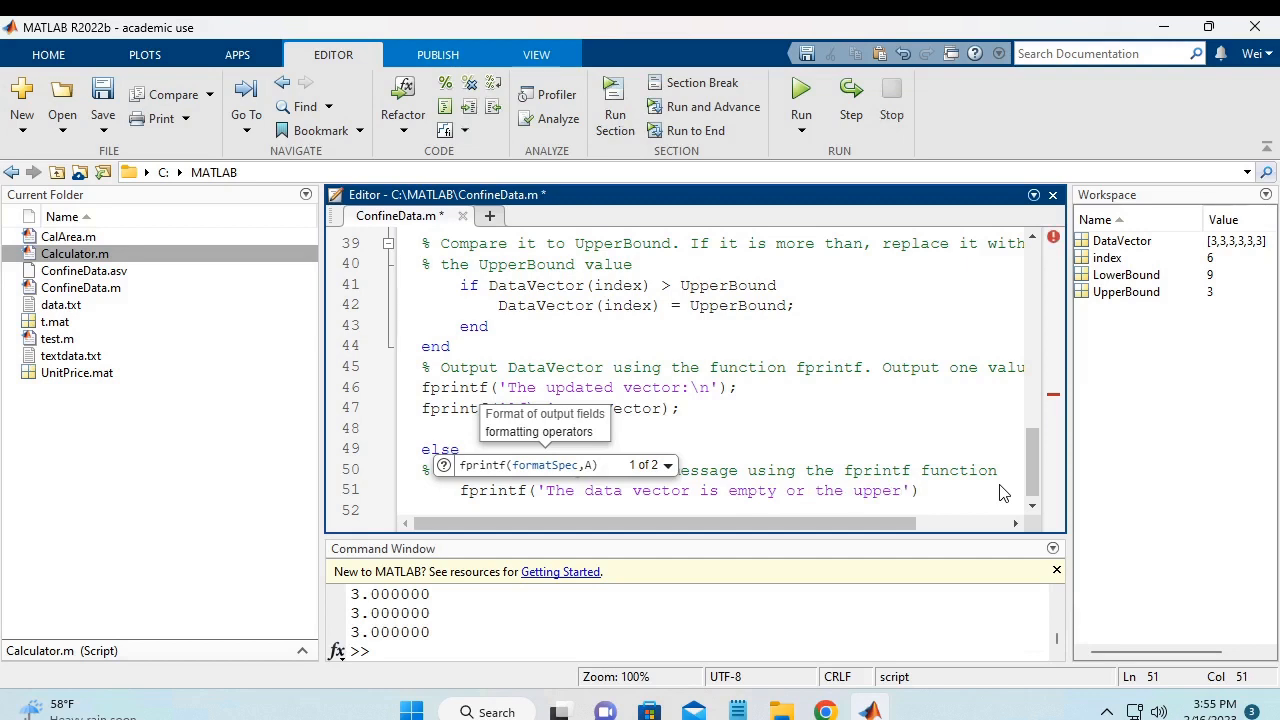
text(bound)
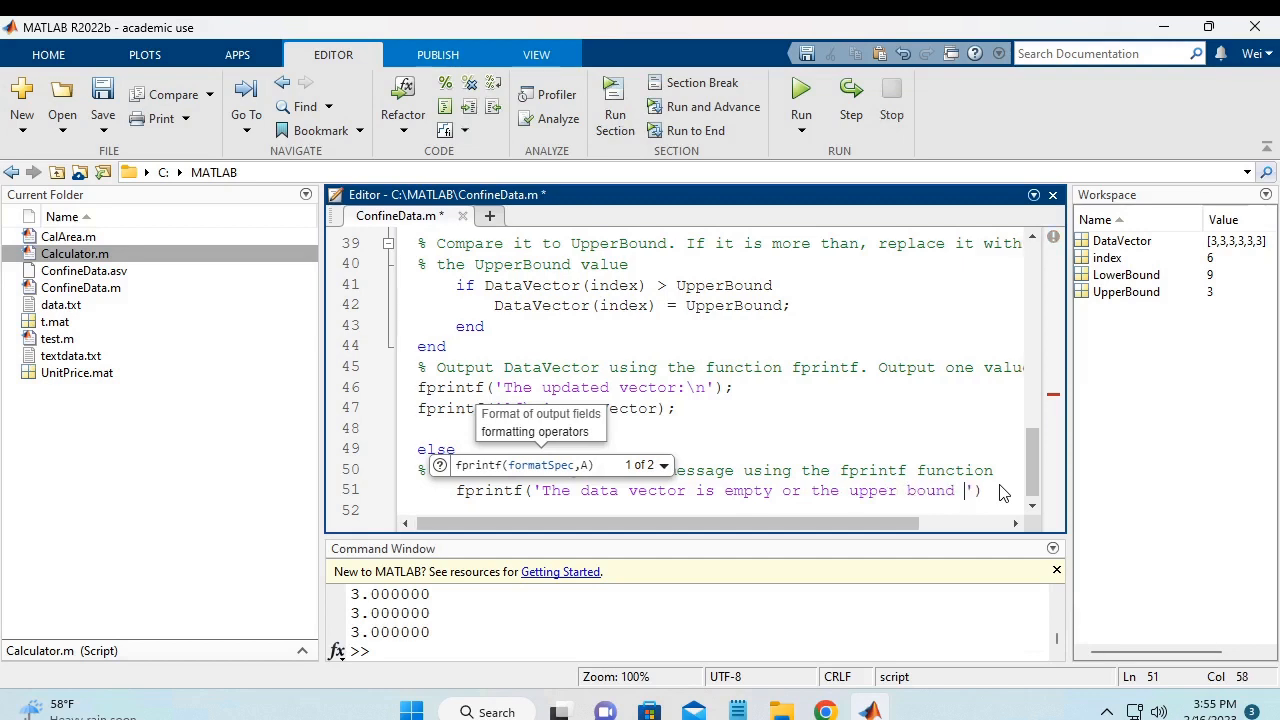
text(value is less than the lower bo)
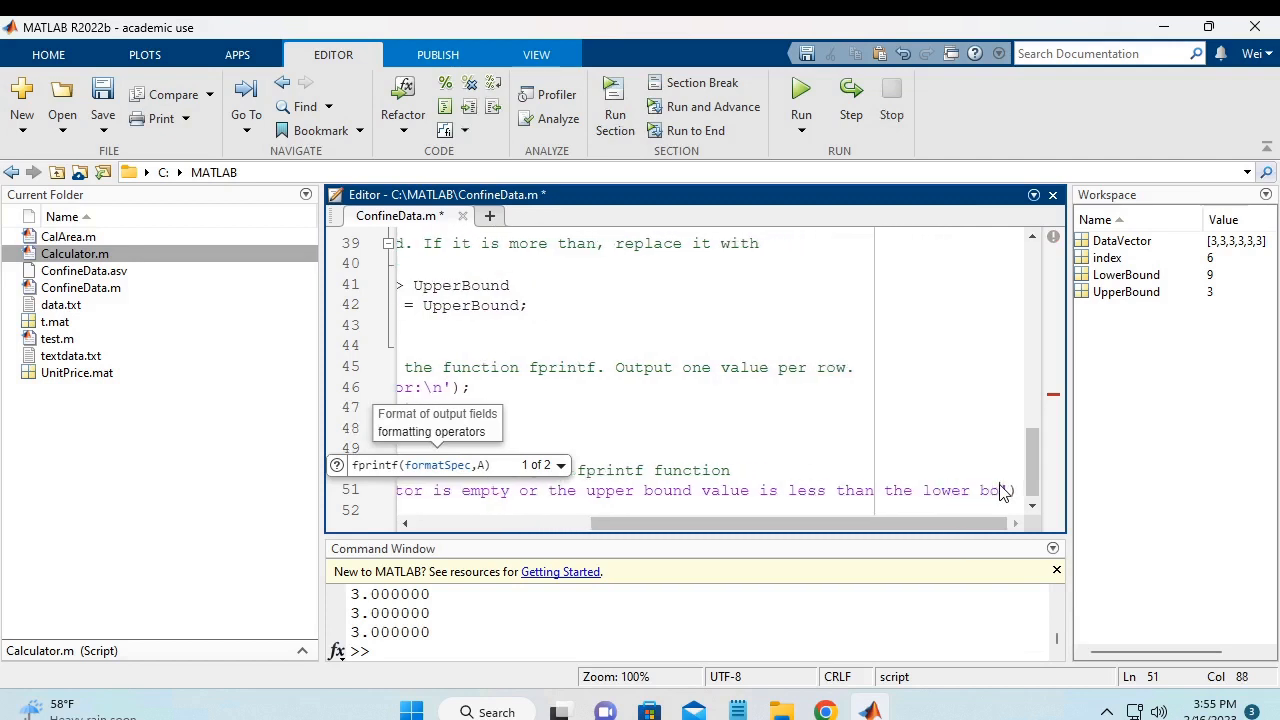
scroll(right, 3)
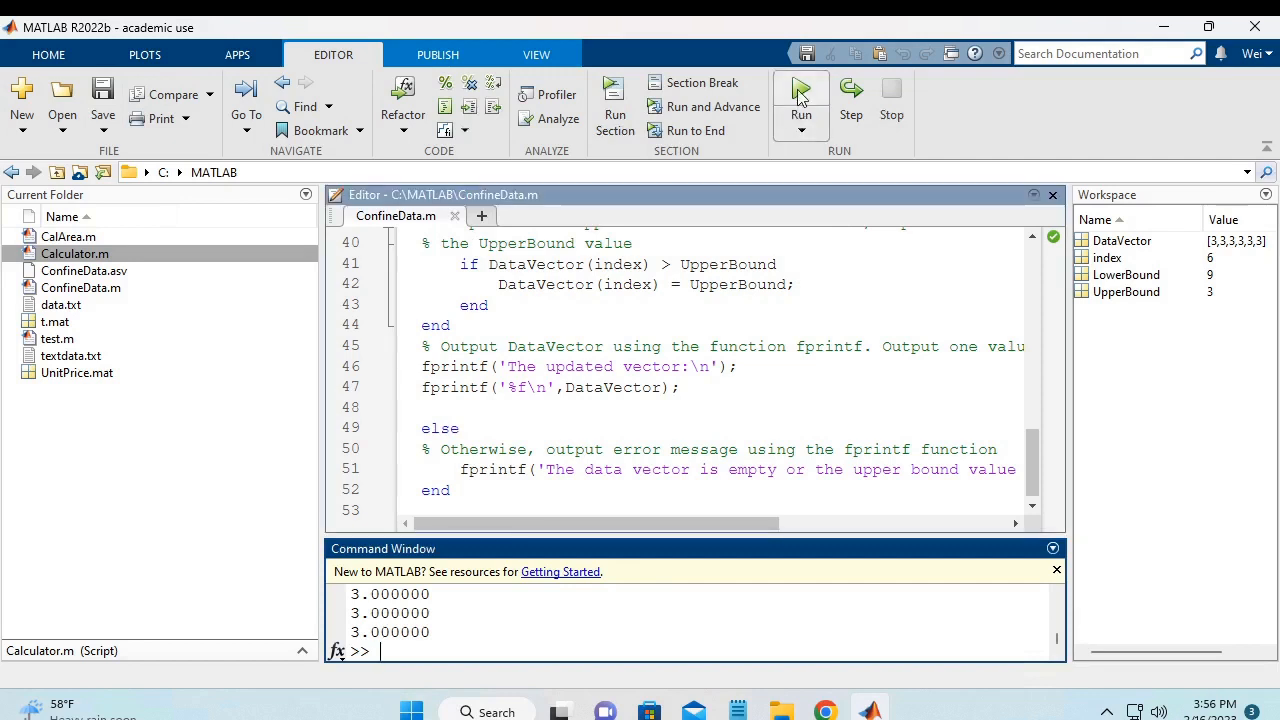
Run ConfineData with vector [], lower bound 3 and upper bound 9 to get the error, then run again
click(800, 90)
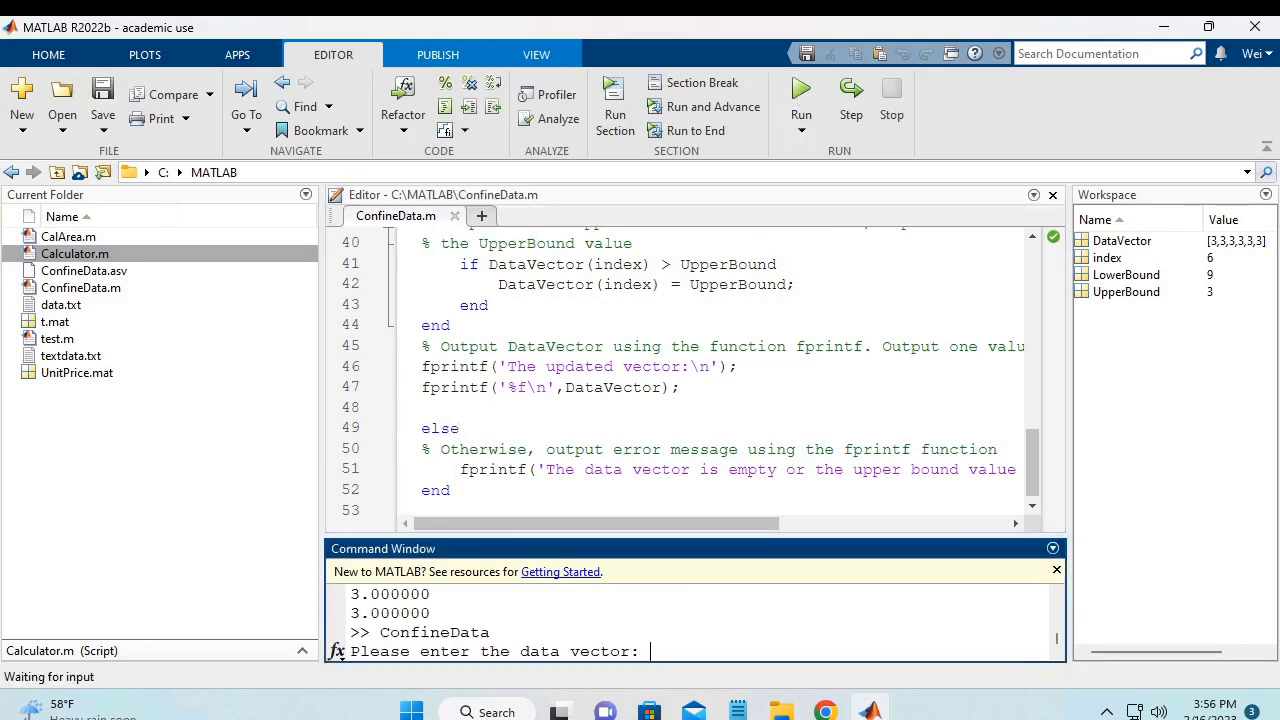
text([)
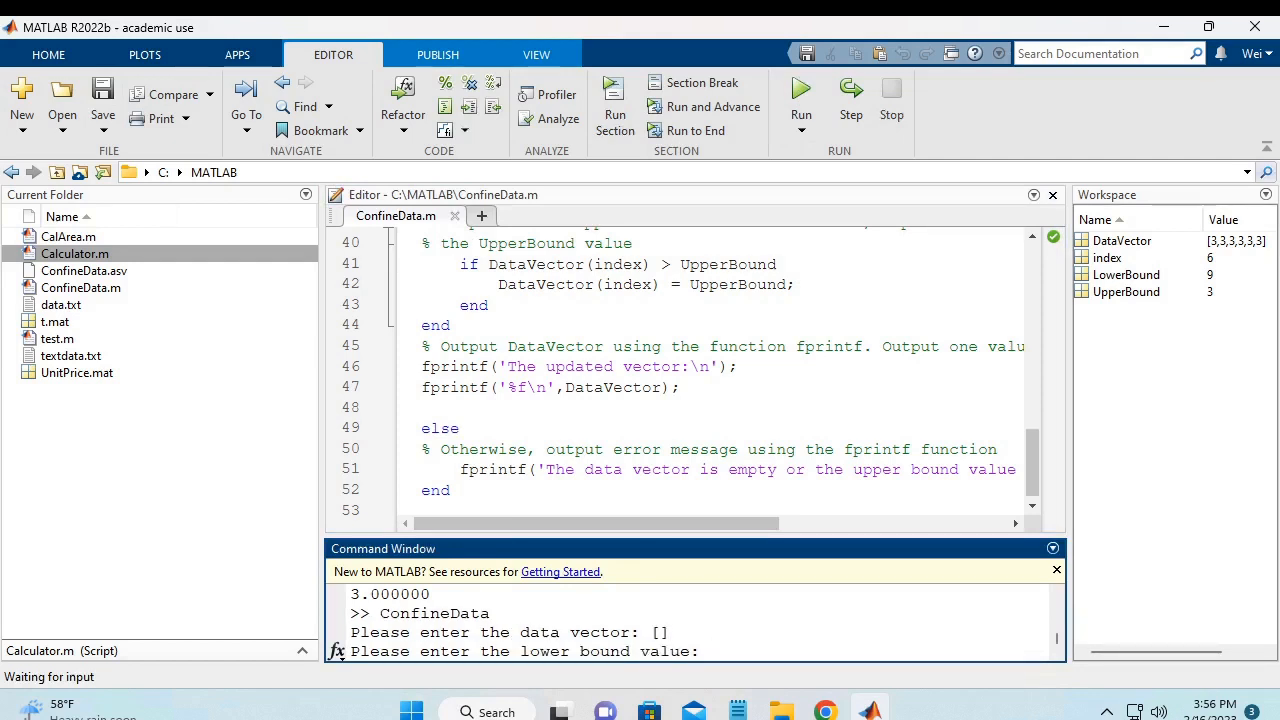
text(3)
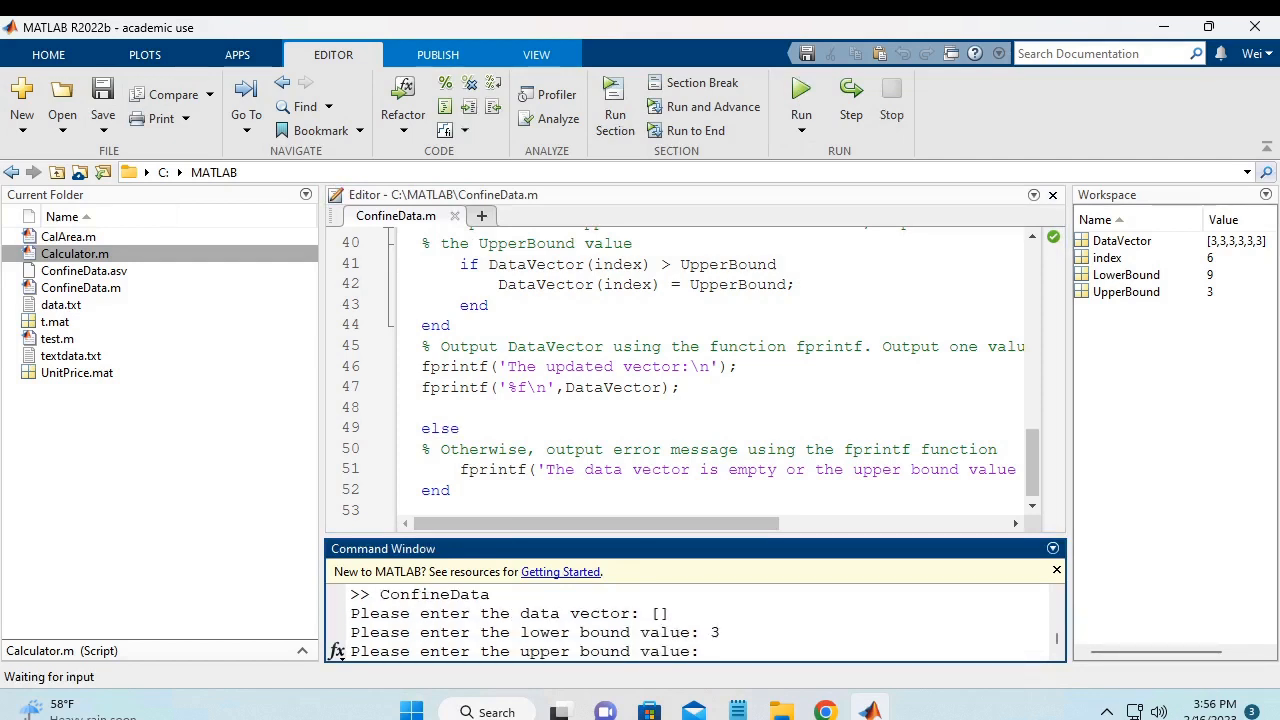
text(9)
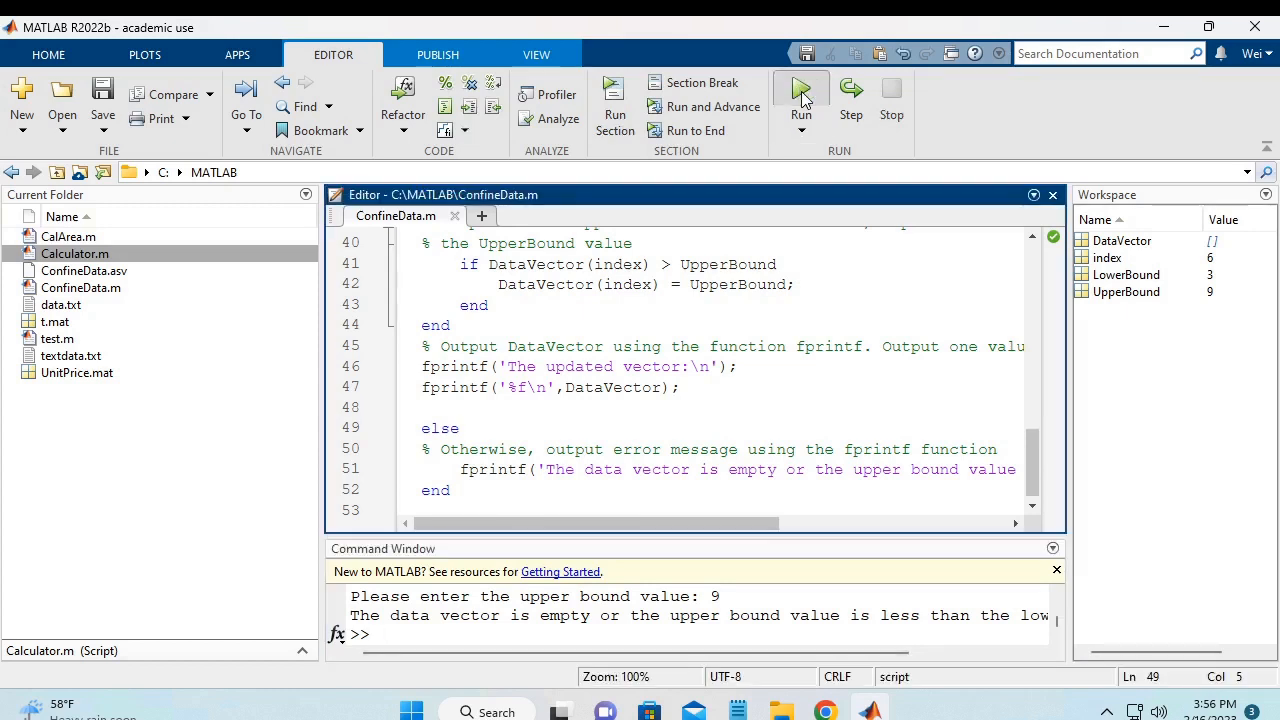
click(800, 90)
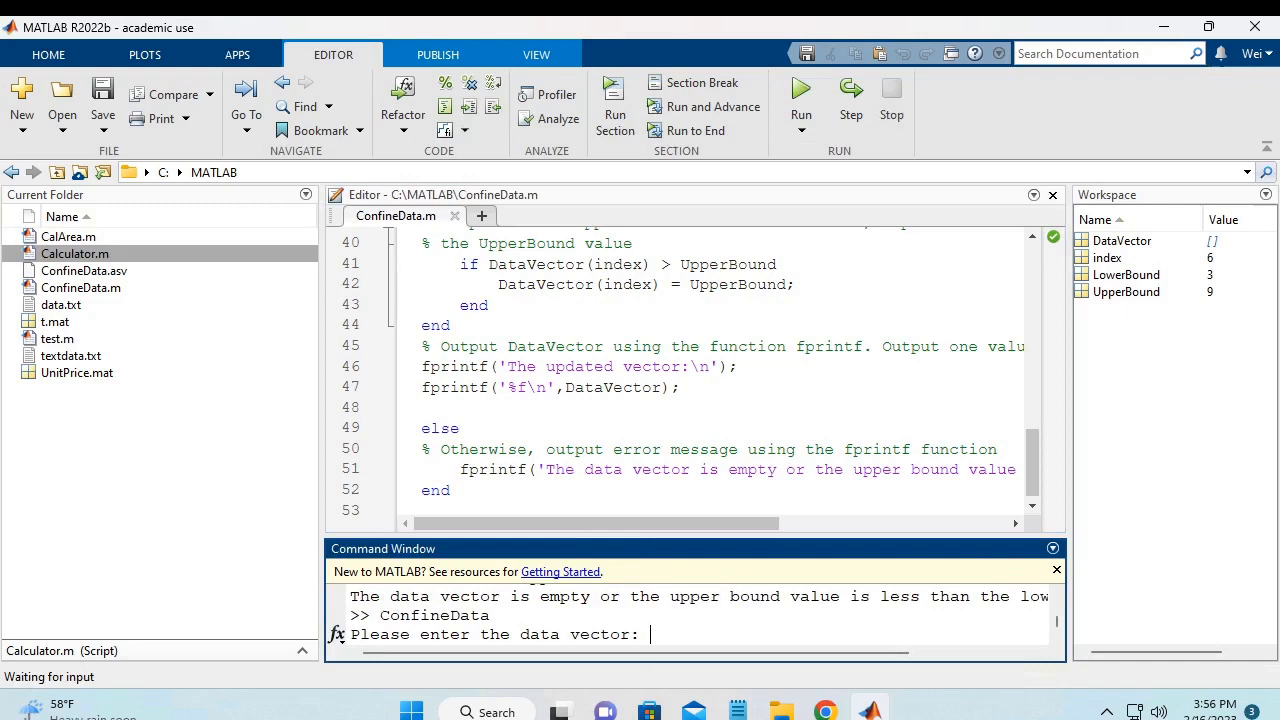
Enter vector [1 2 3 5 6 7], lower bound 9 and upper bound 3 for the second test
text([)
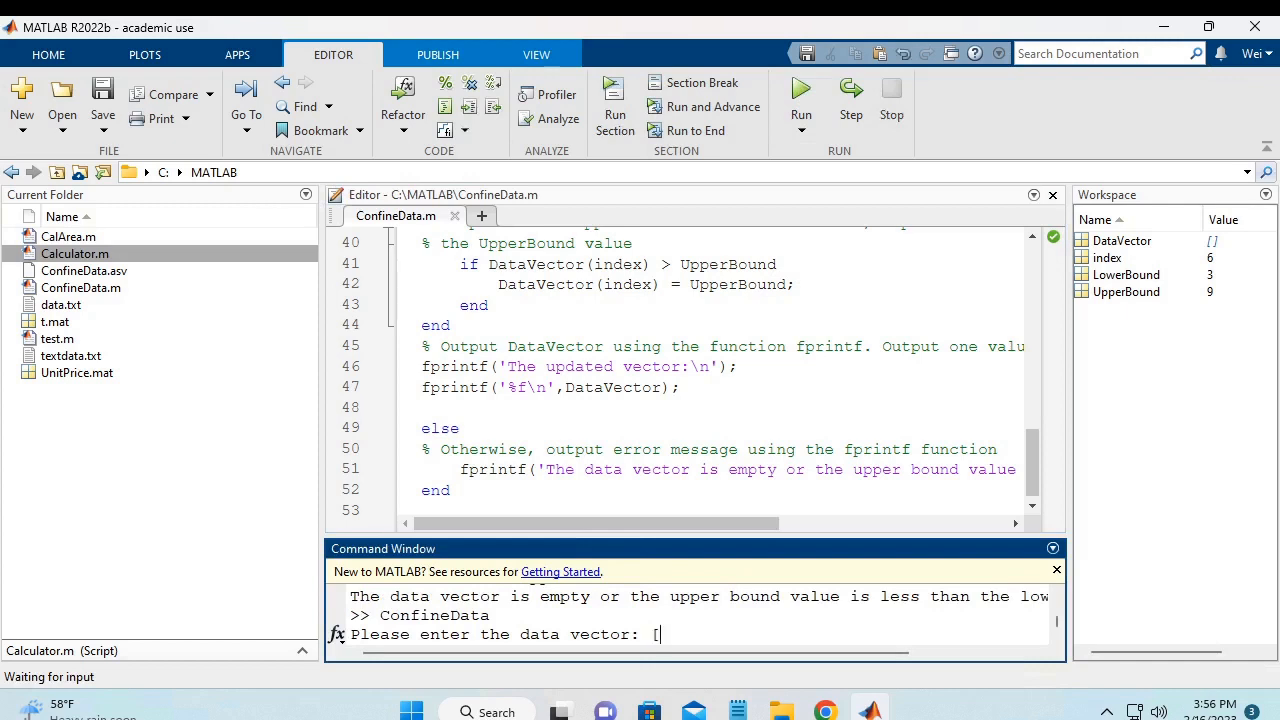
text(1 2 3)
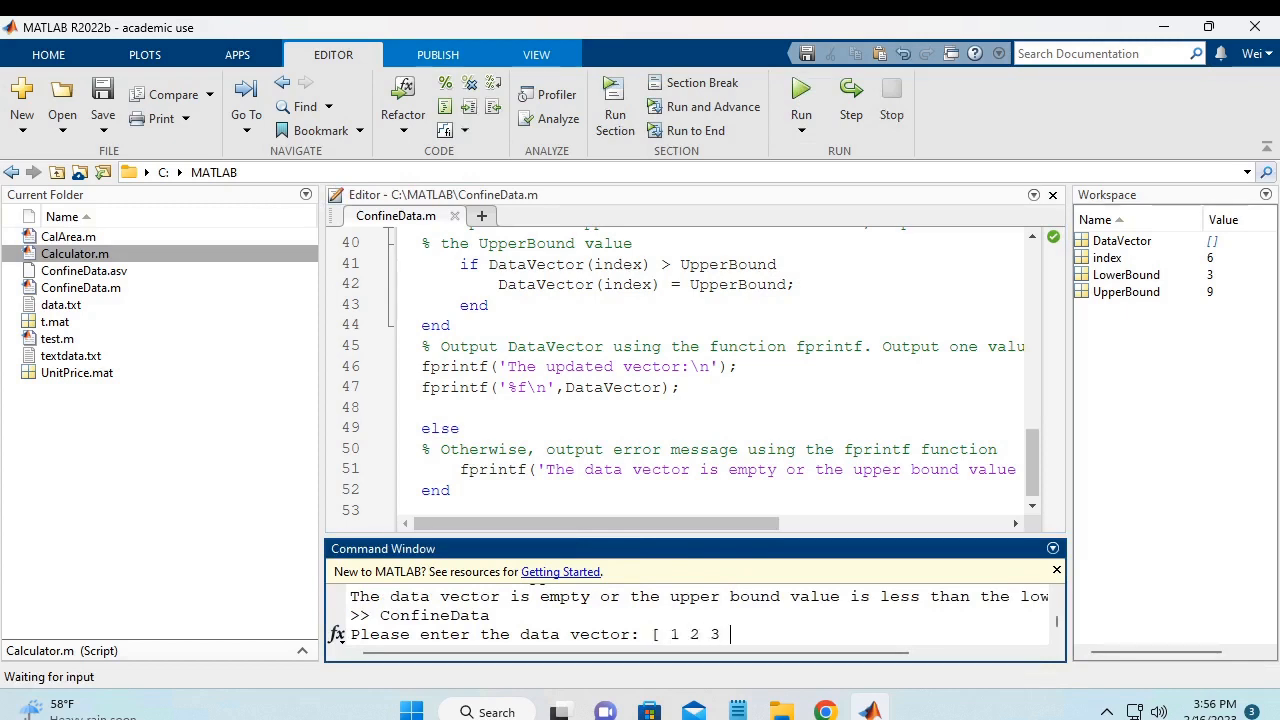
text(5 6 7)
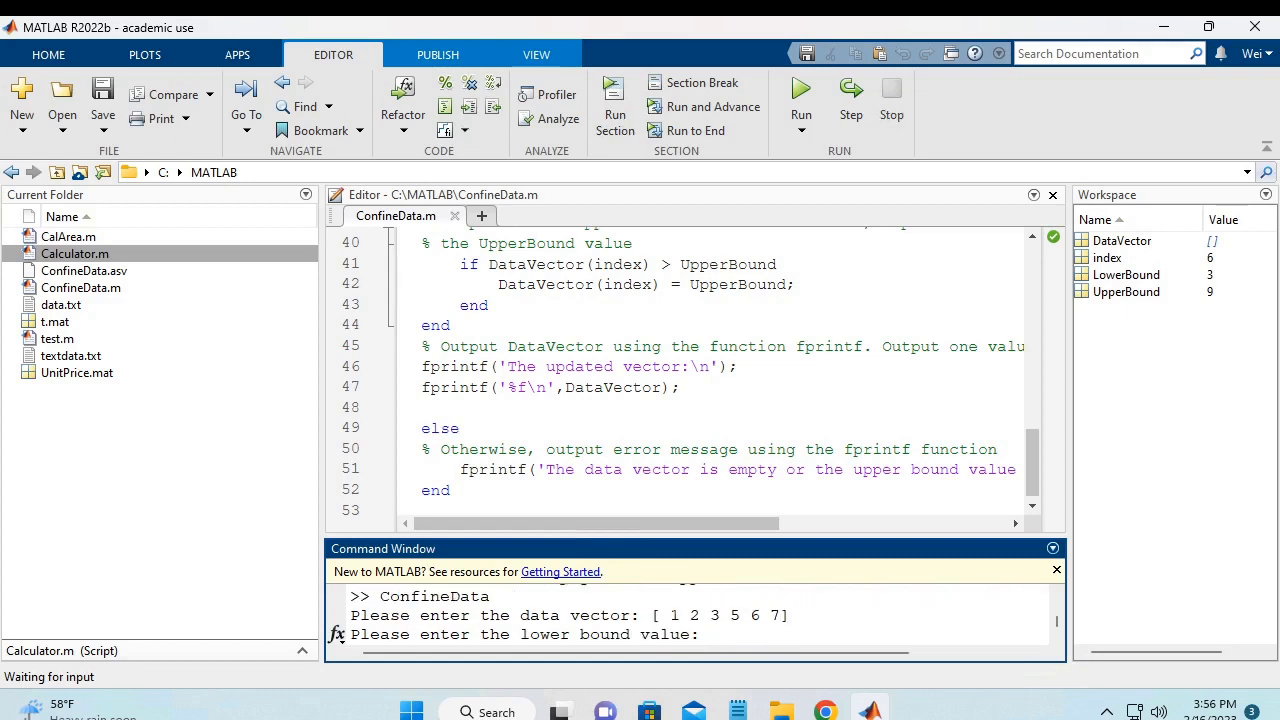
text(9)
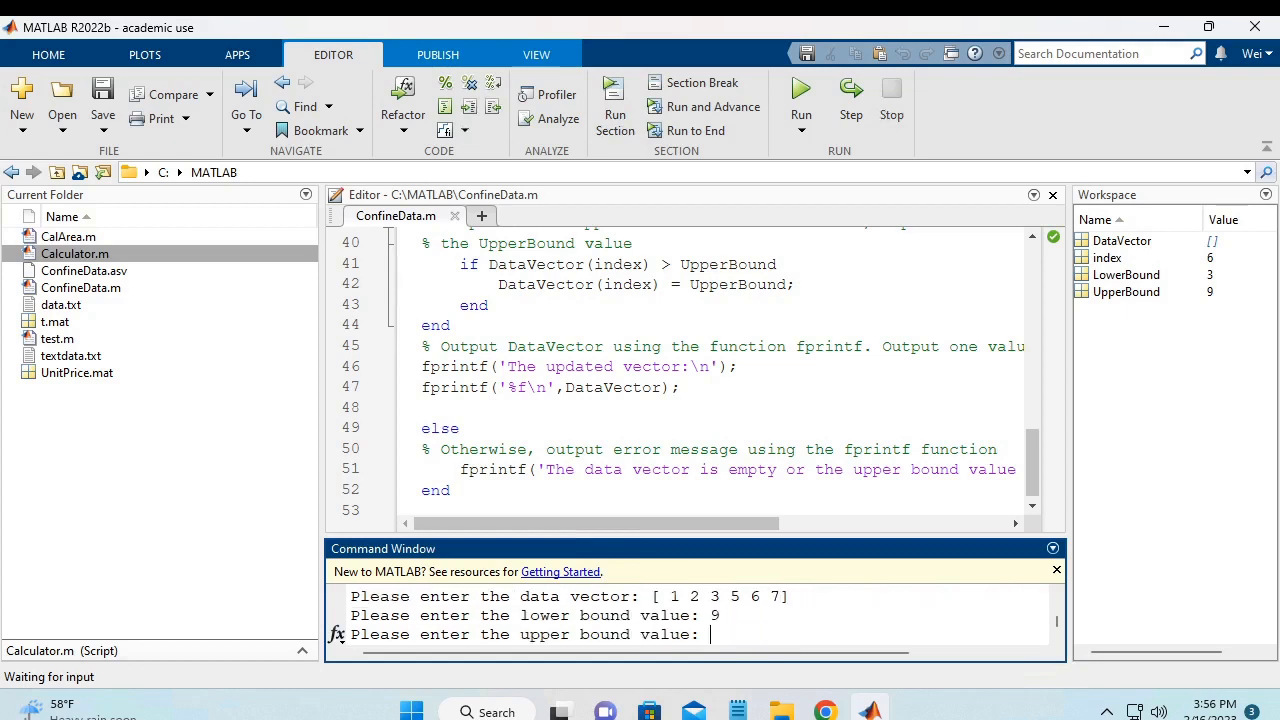
text(3)
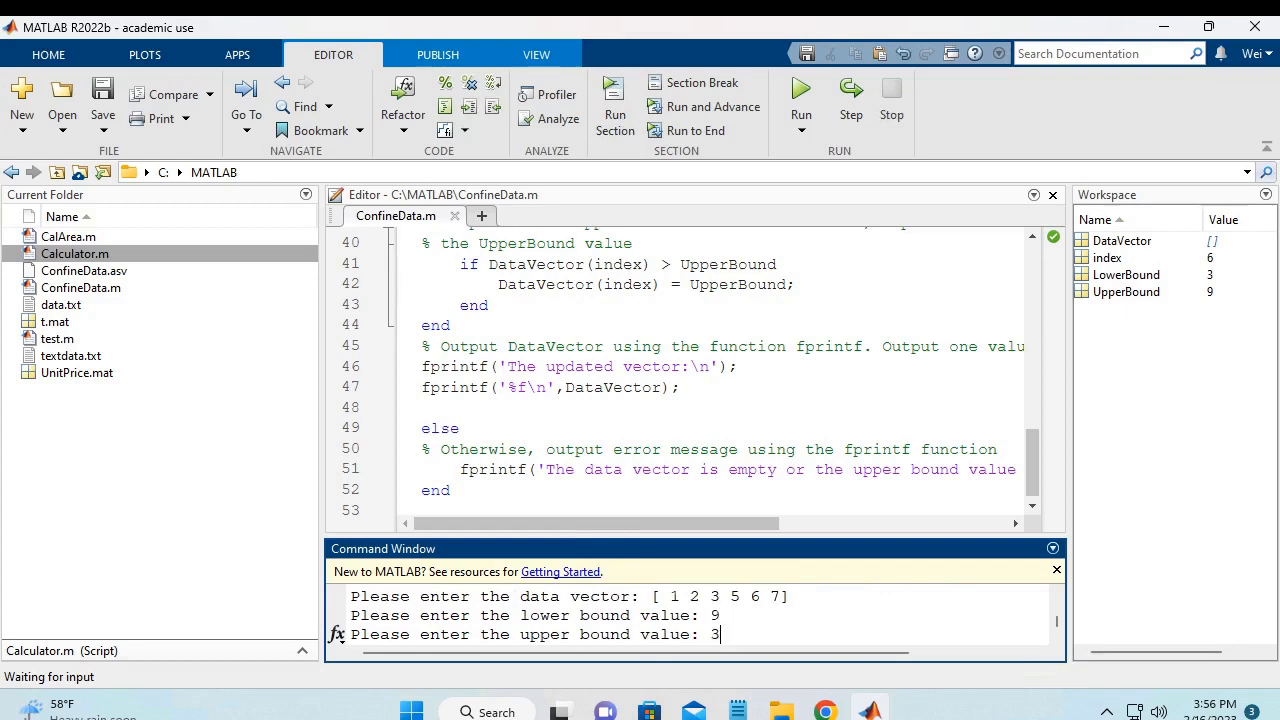